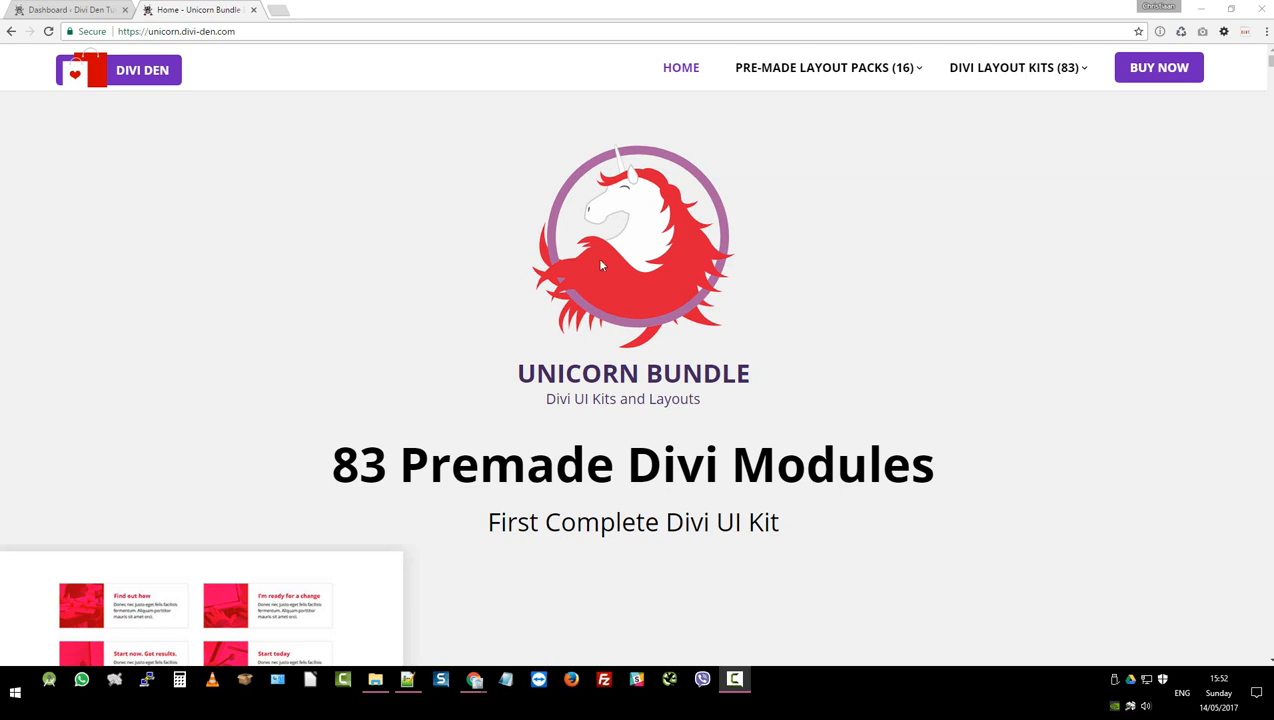
Step: Open the Features (10) layout kit demo page and scroll through its feature layouts
click(1013, 67)
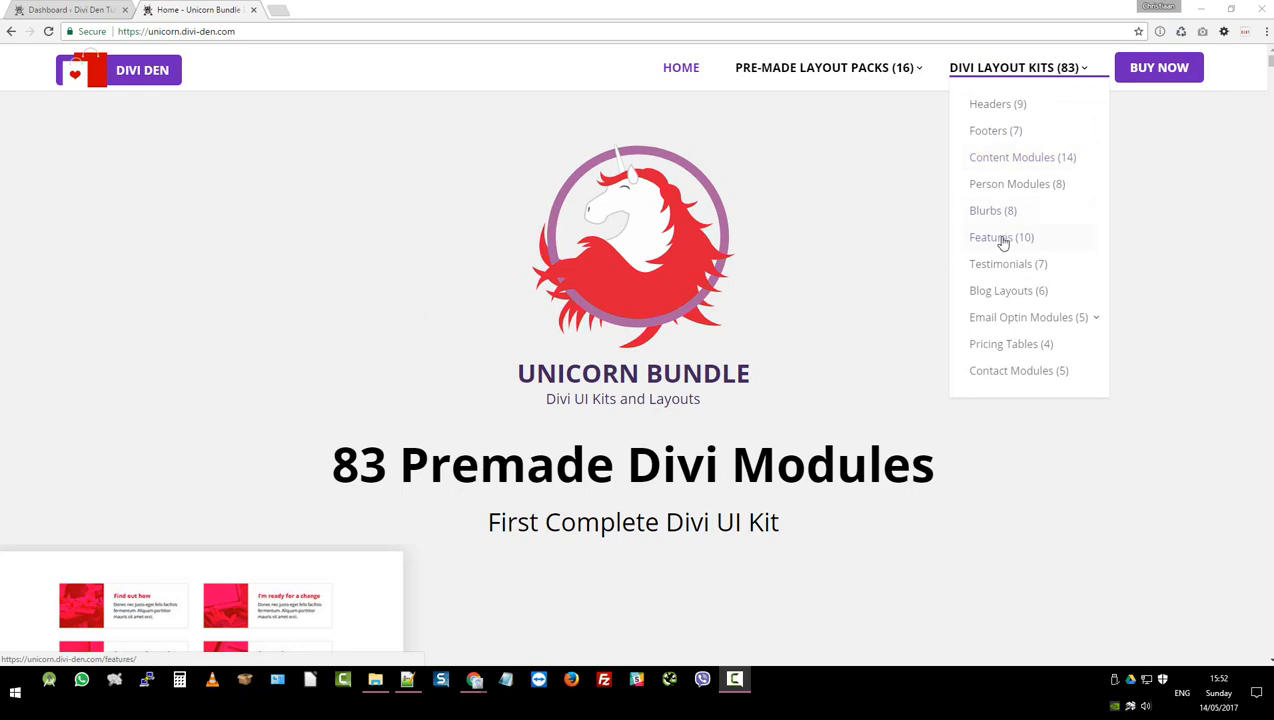
click(1001, 237)
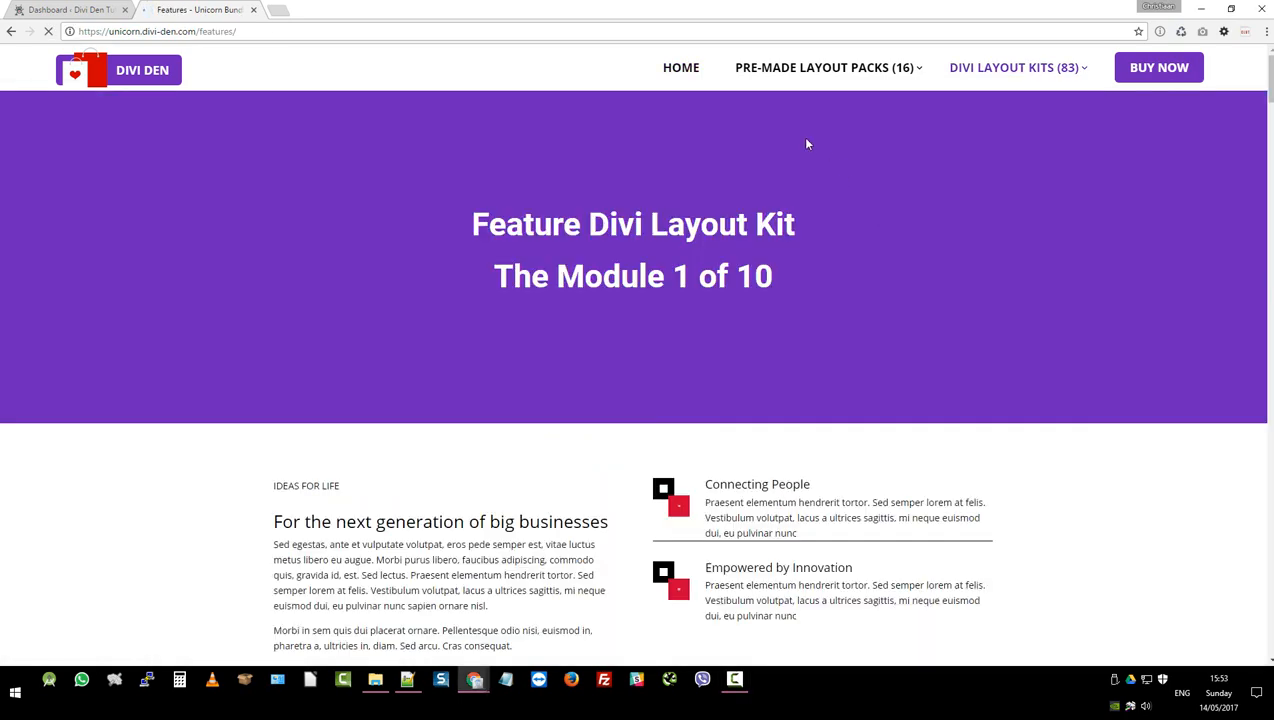
scroll(down, 3)
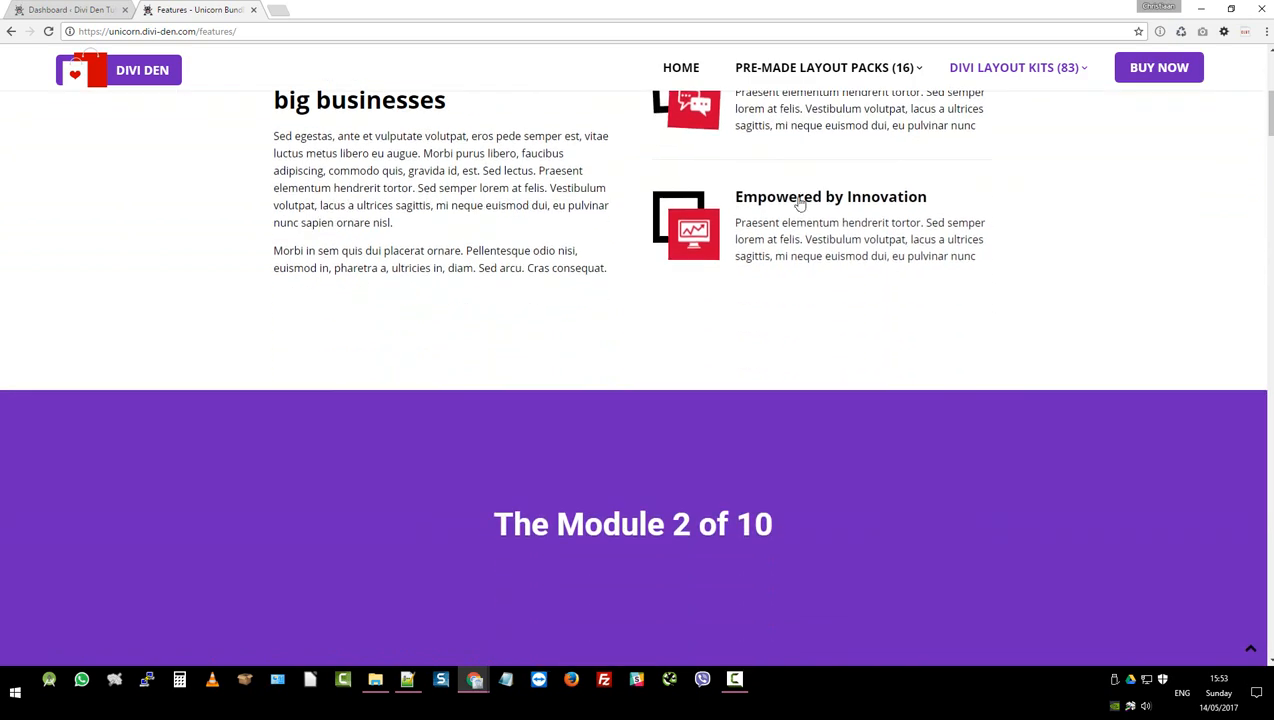
scroll(down, 3)
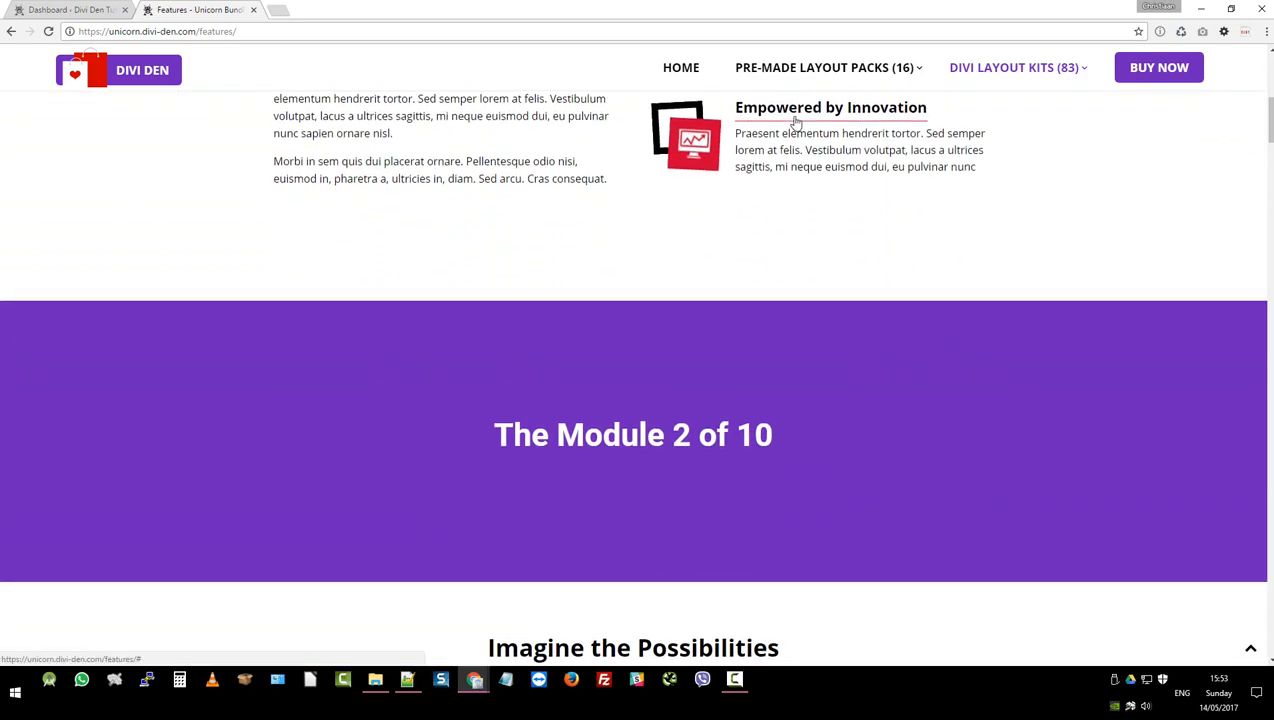
scroll(down, 3)
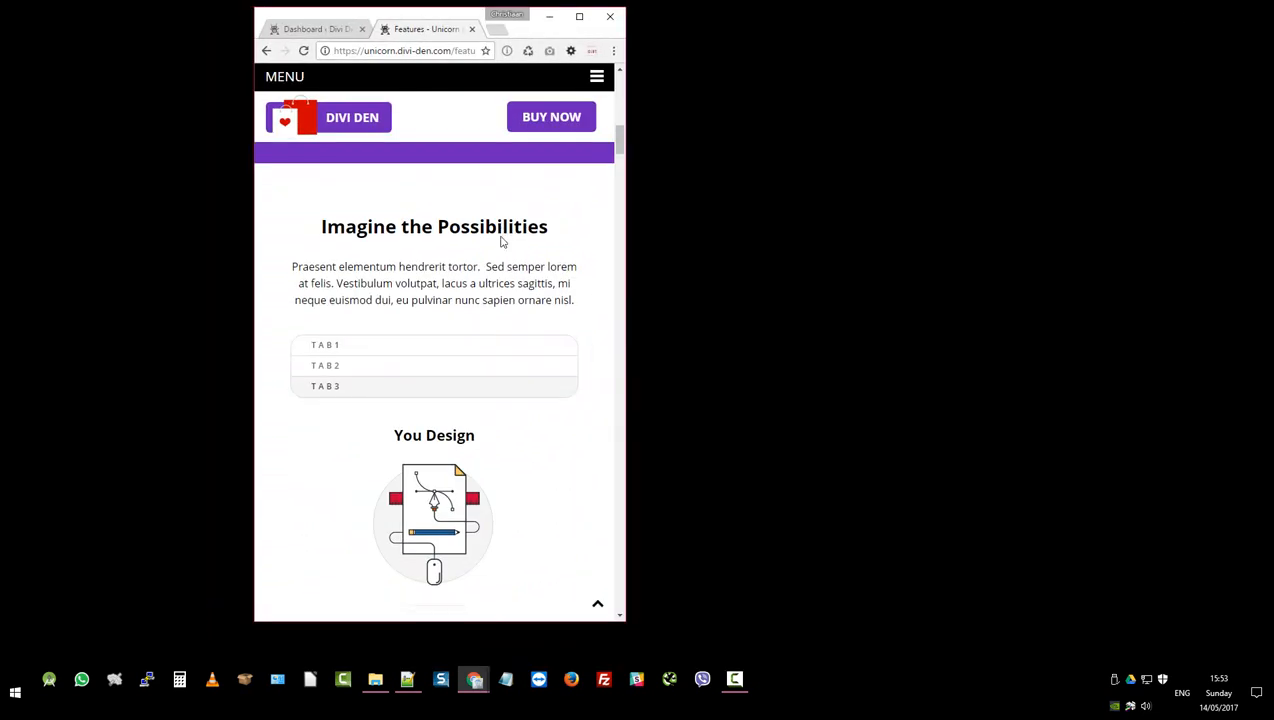
scroll(down, 3)
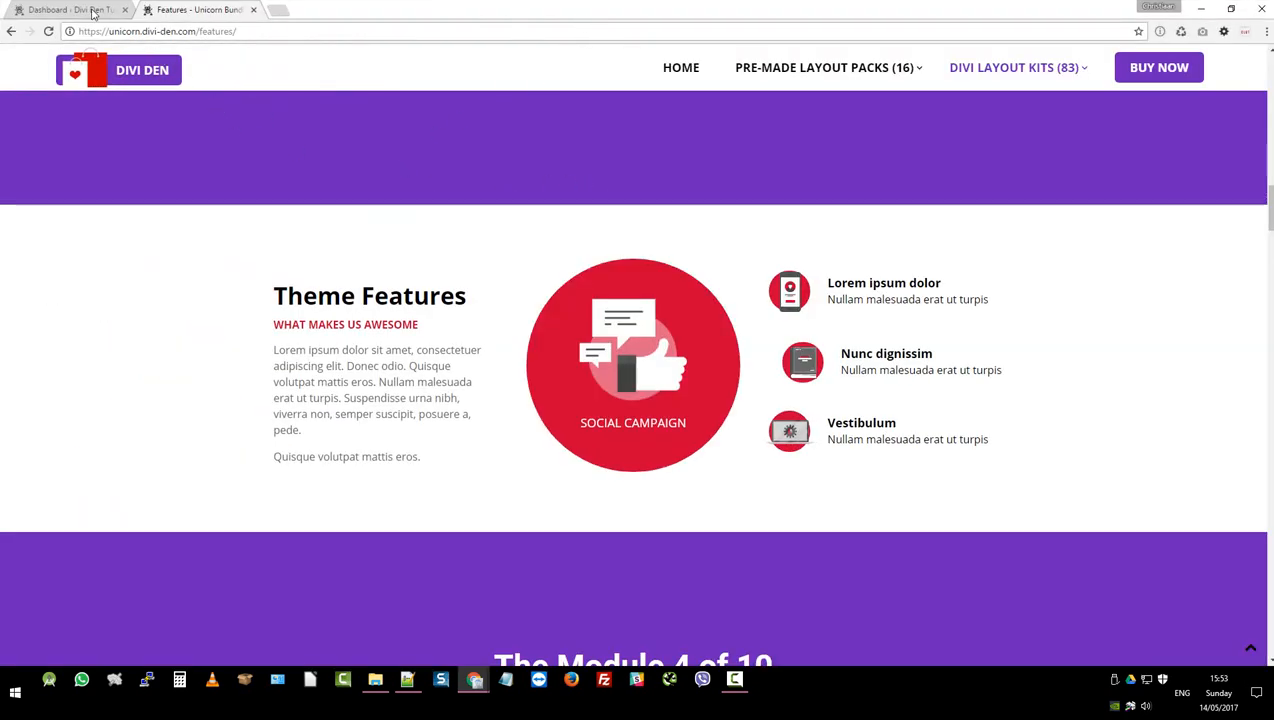
Step: From the WordPress dashboard, start a Divi Library layout import and bring up the file chooser
click(65, 10)
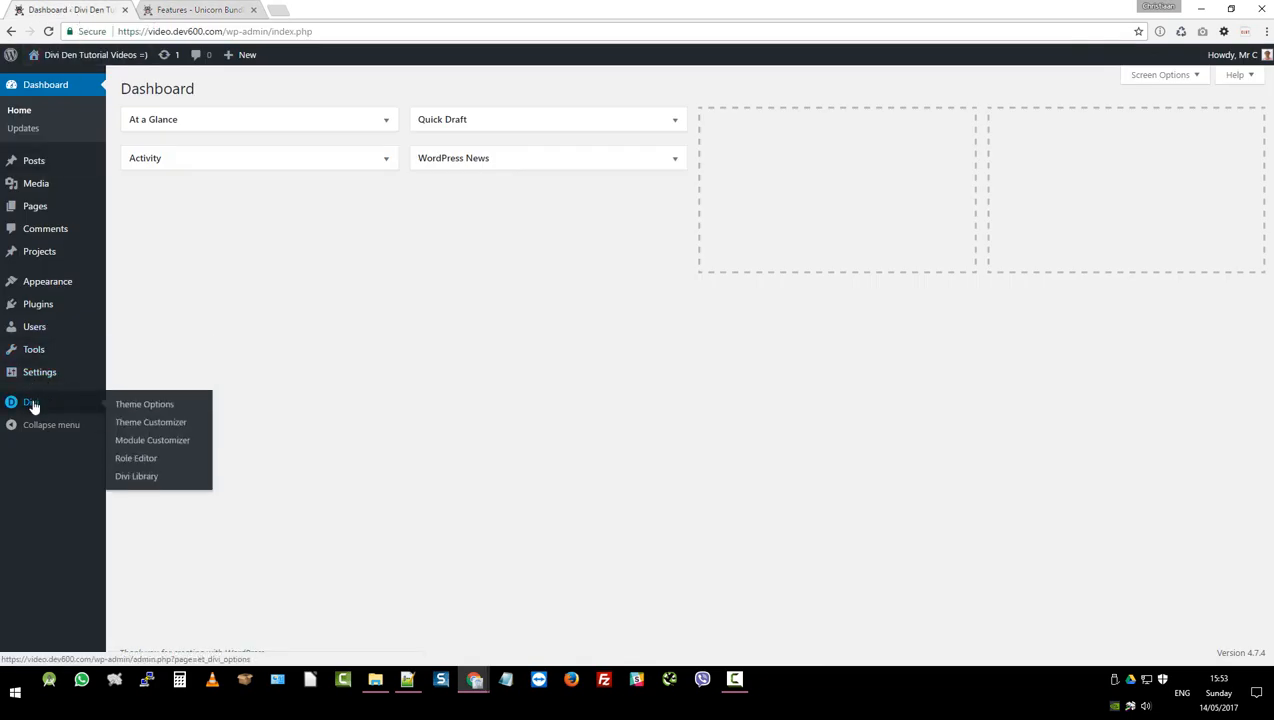
click(136, 476)
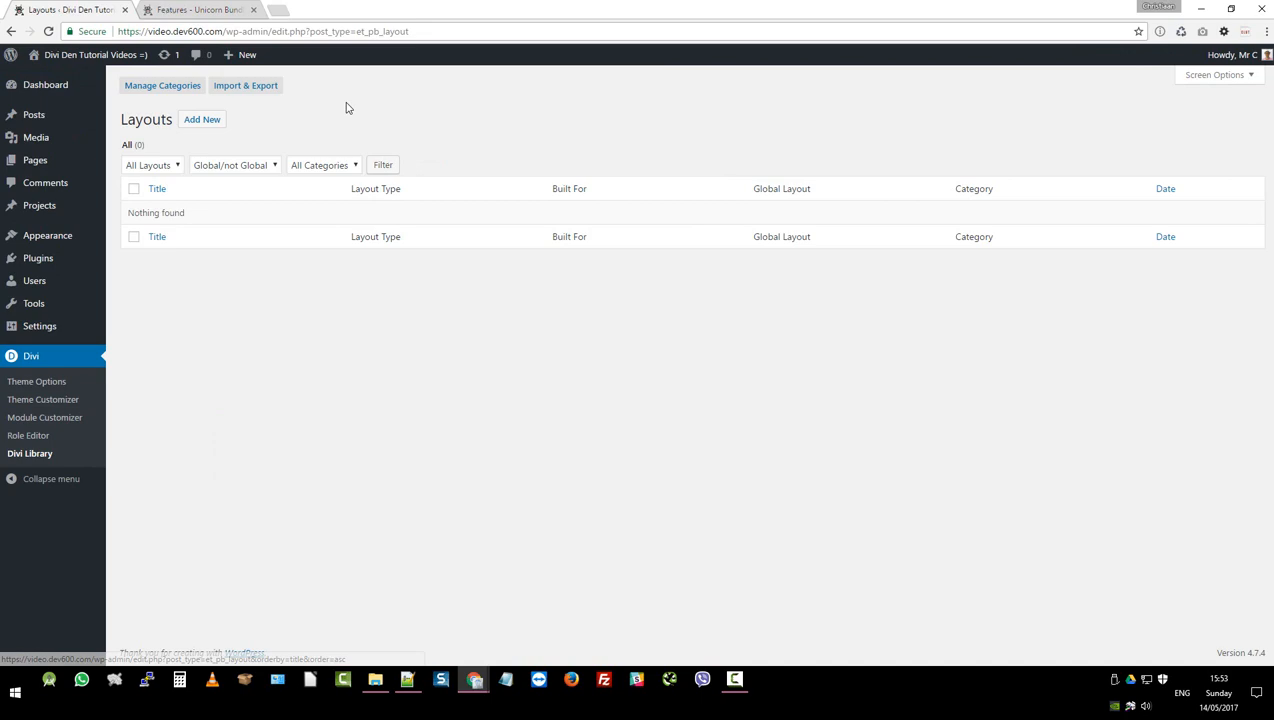
click(245, 85)
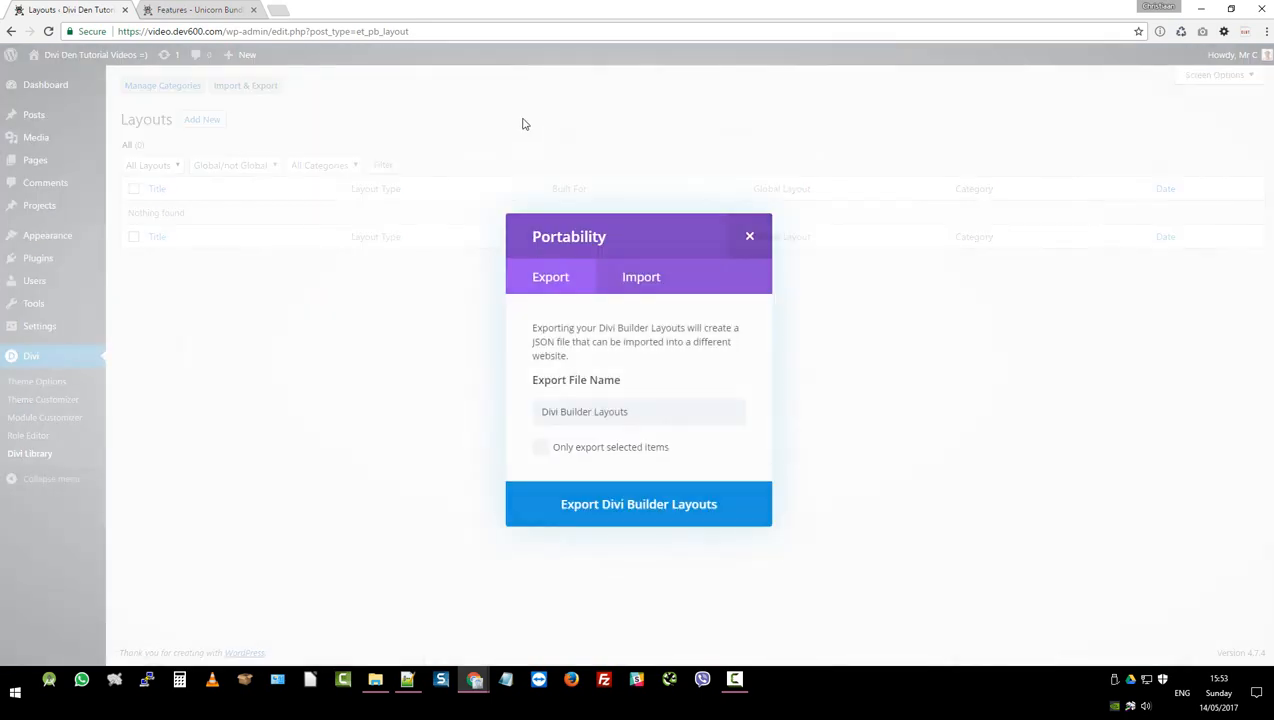
click(641, 277)
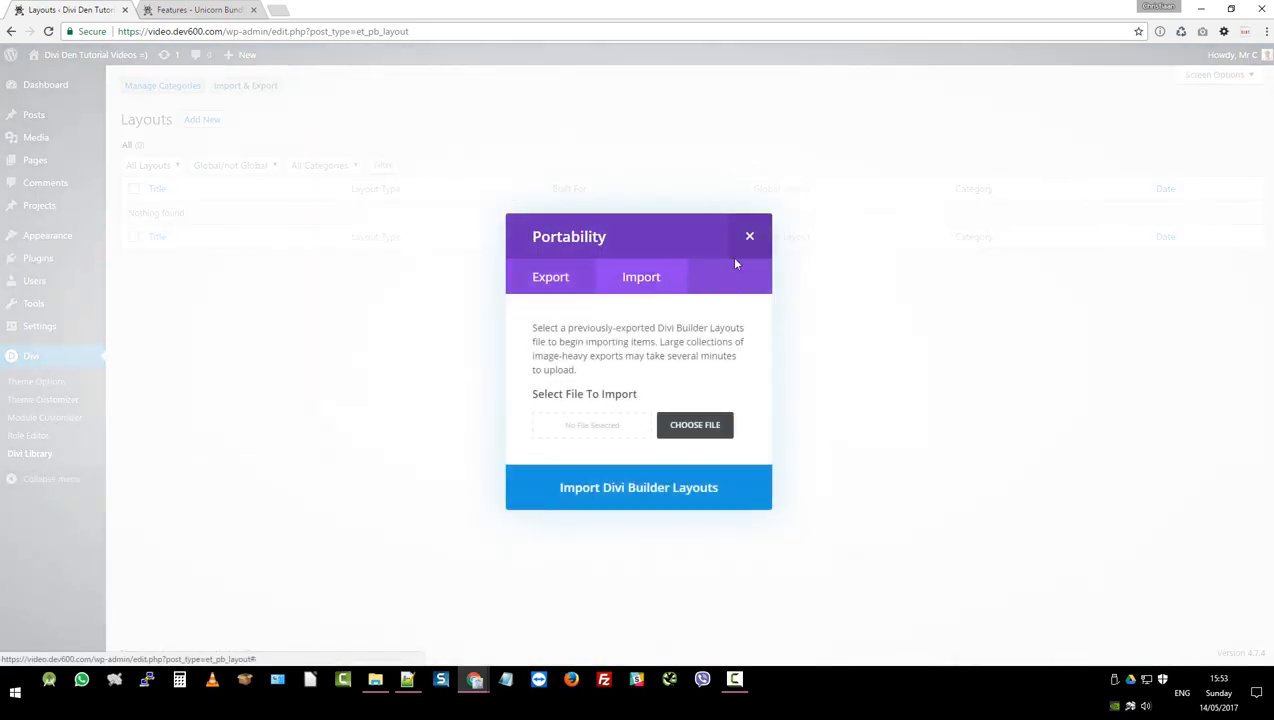
click(695, 424)
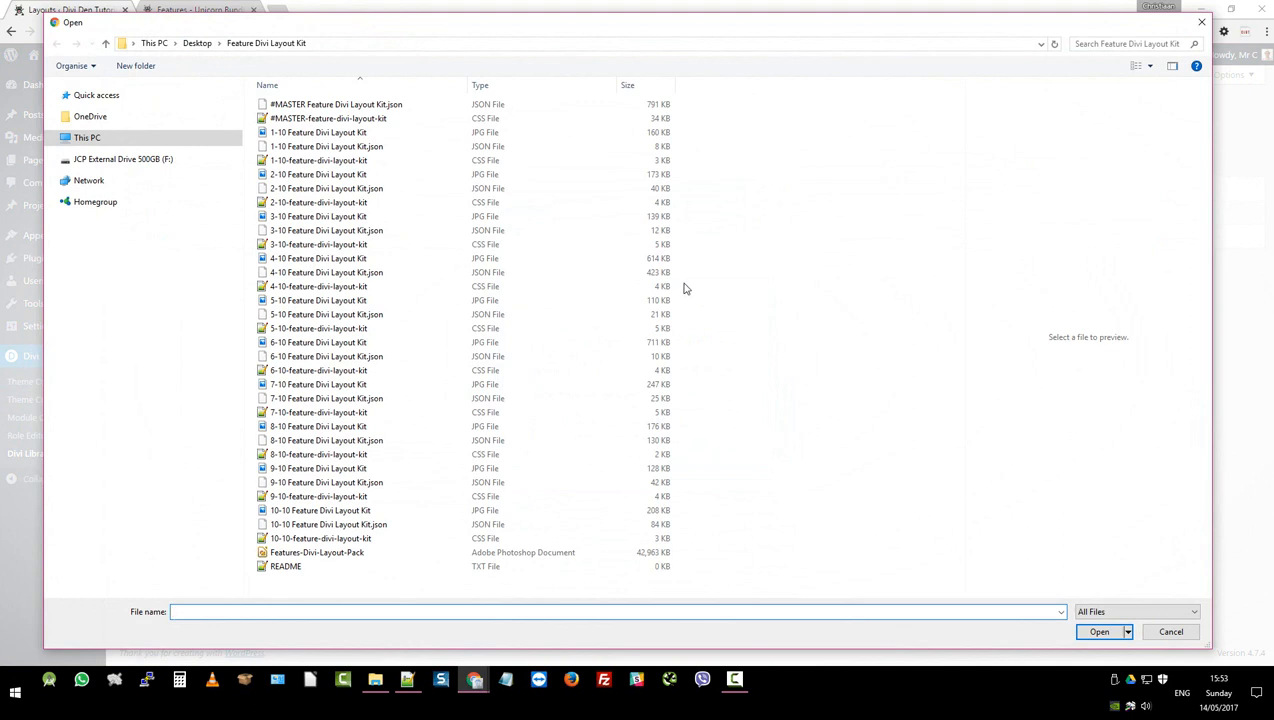
Step: Browse to the Feature Divi Layout Kit folder and select #MASTER Feature Divi Layout Kit.json
click(327, 118)
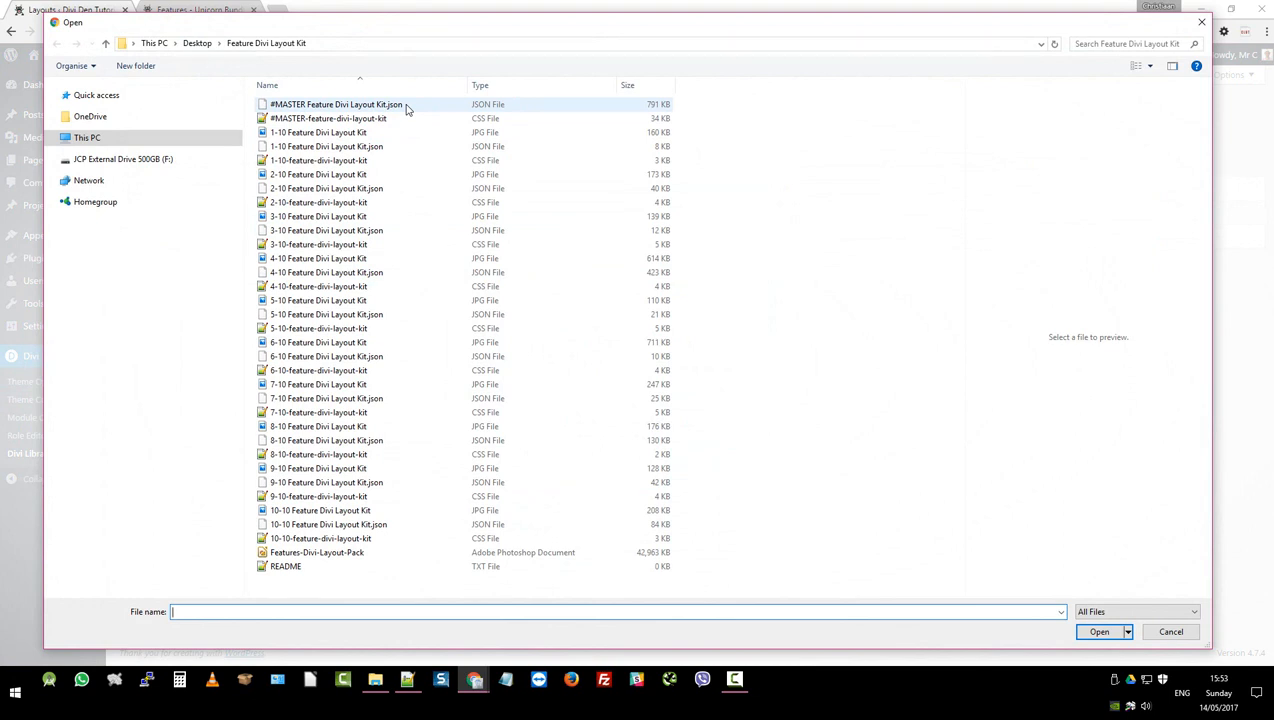
click(318, 160)
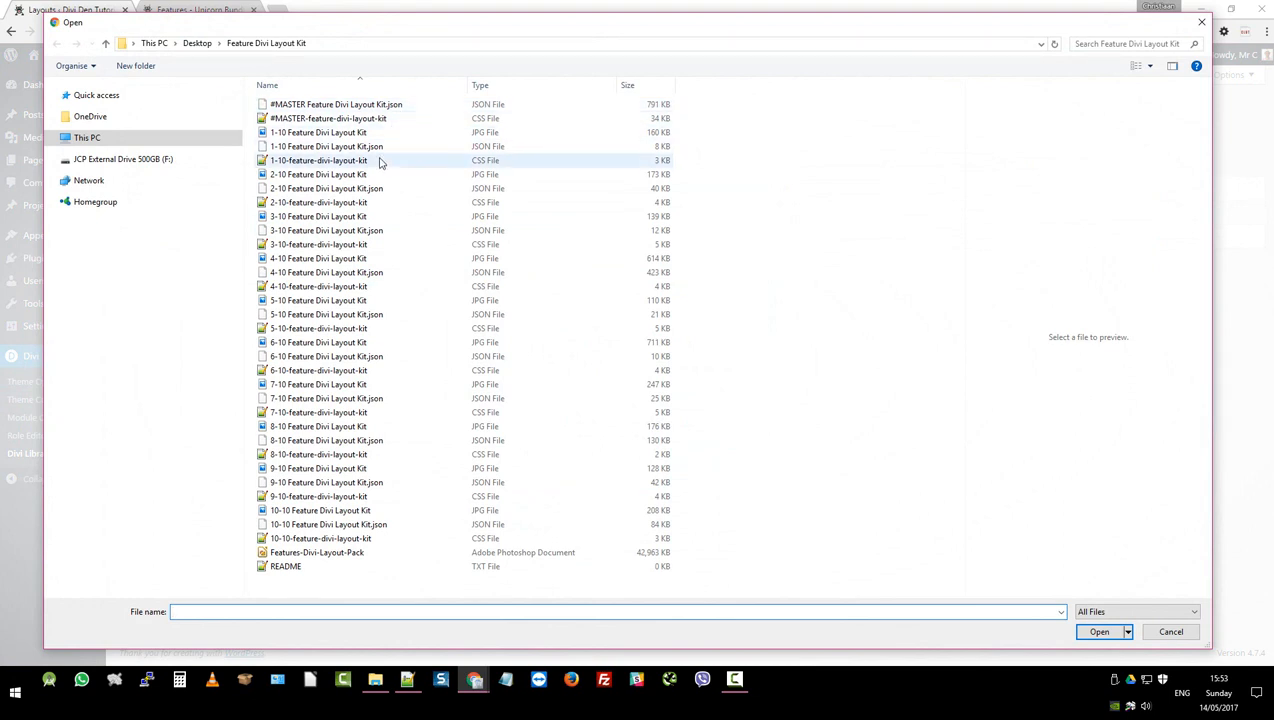
click(350, 188)
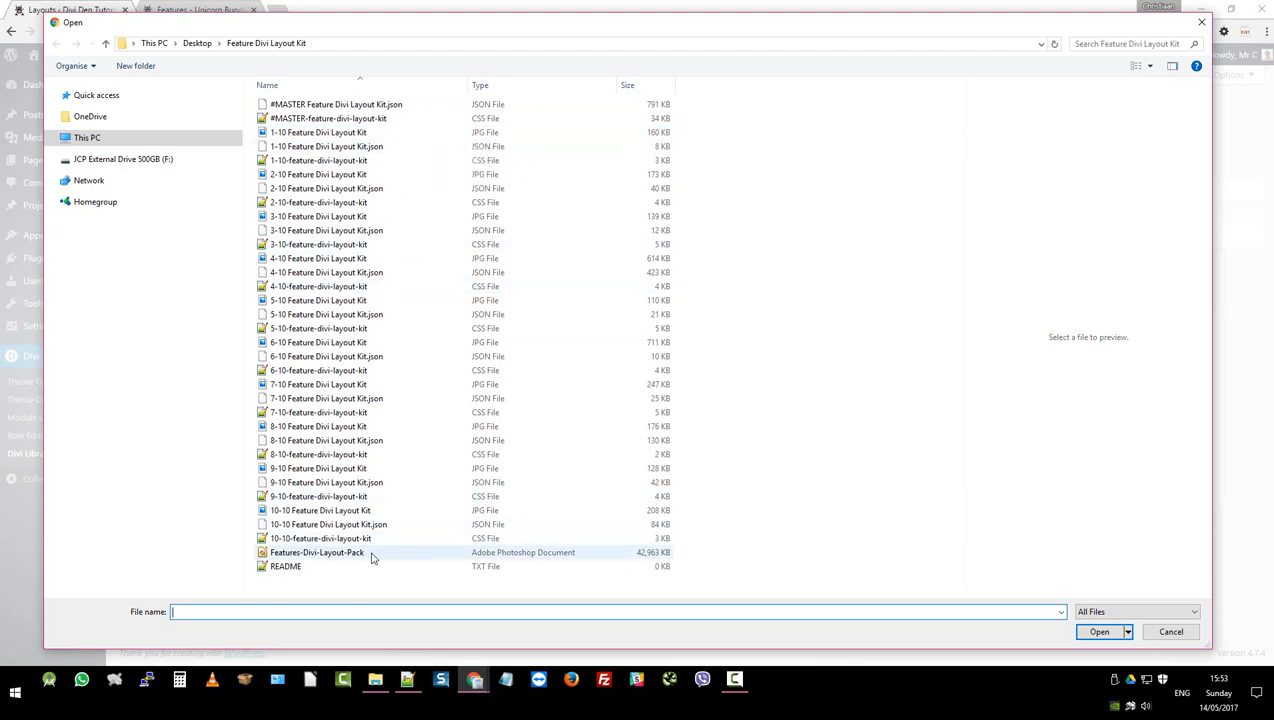
mouse_move(375, 555)
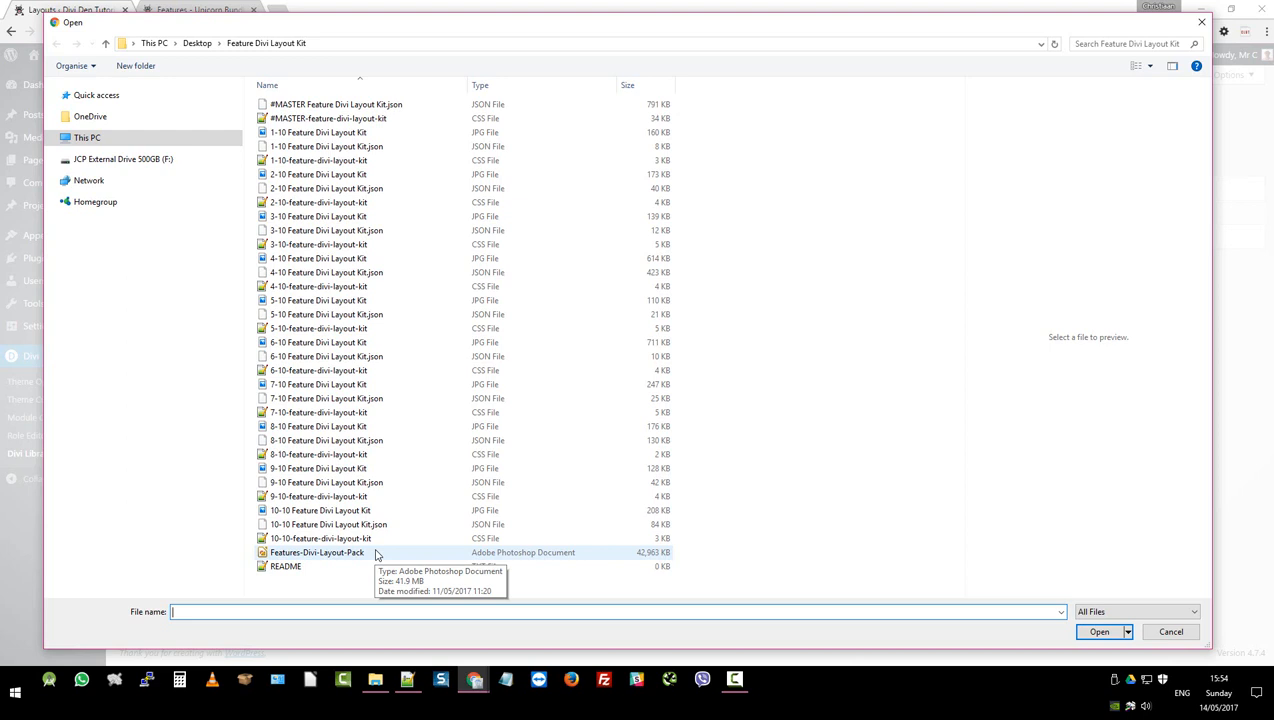
mouse_move(380, 558)
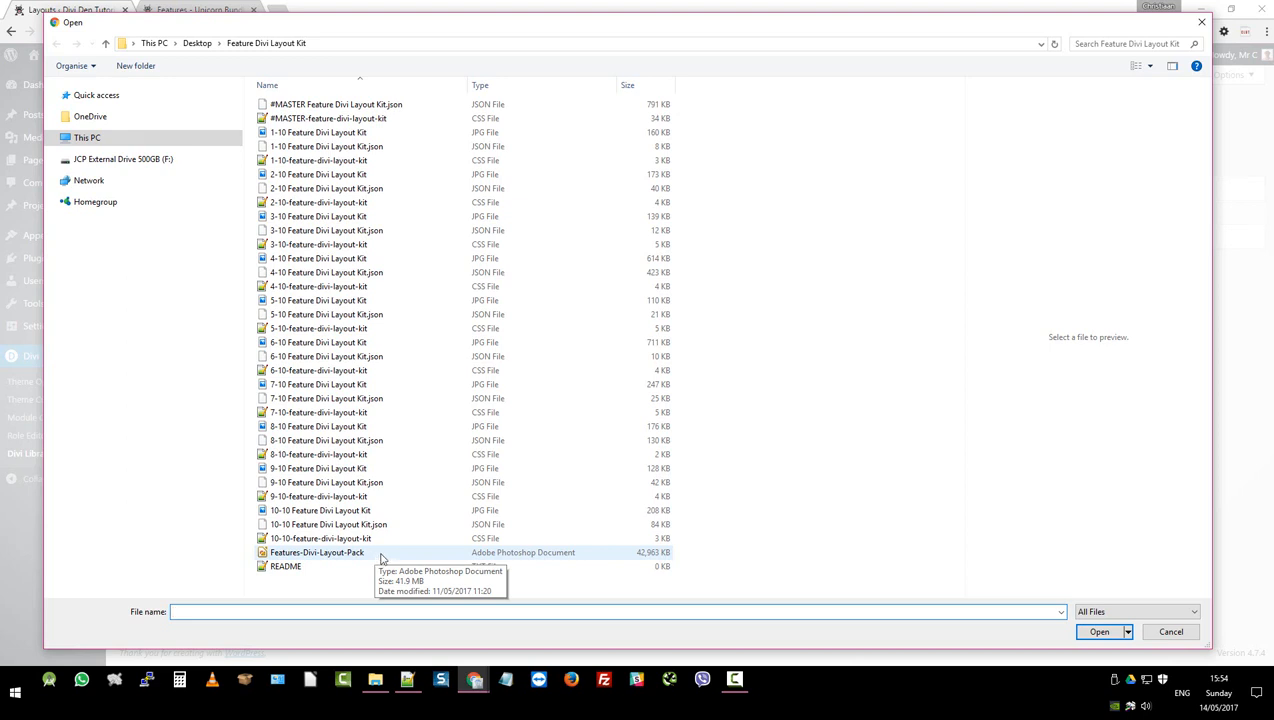
click(285, 566)
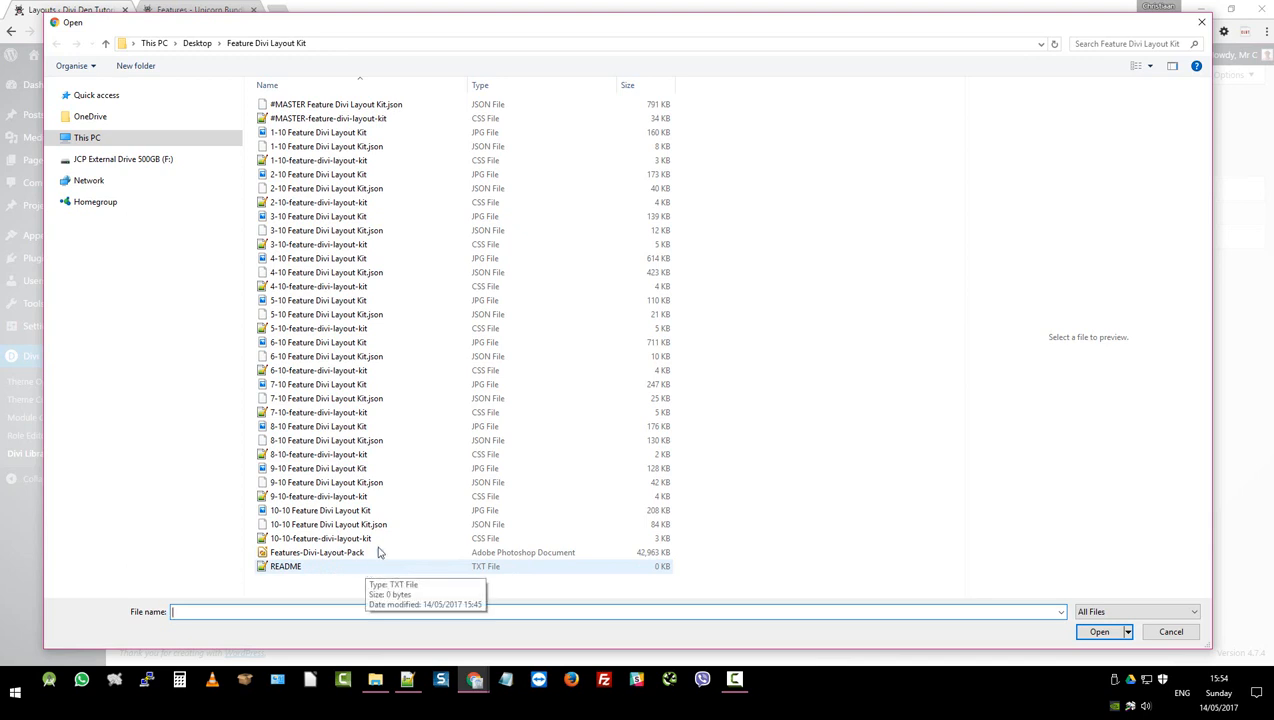
click(336, 104)
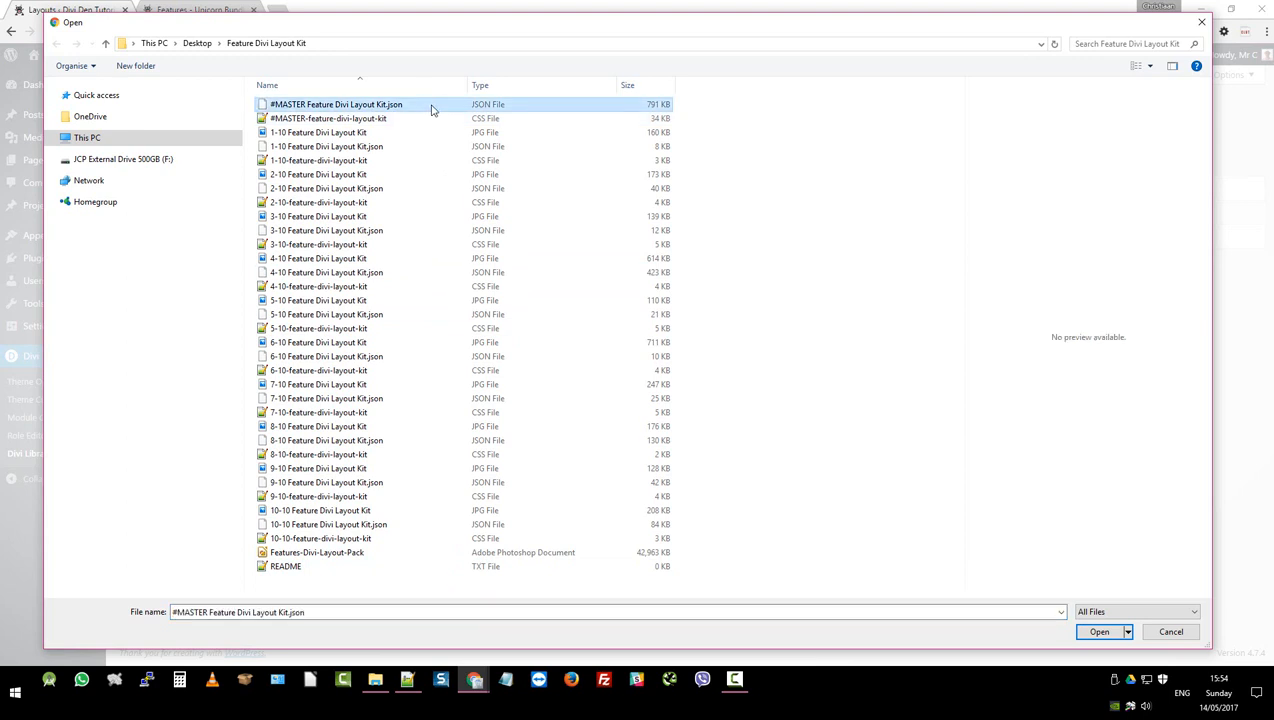
Step: Import the chosen JSON into the Divi Library, adding layouts 1-10 through 10-10
click(1099, 631)
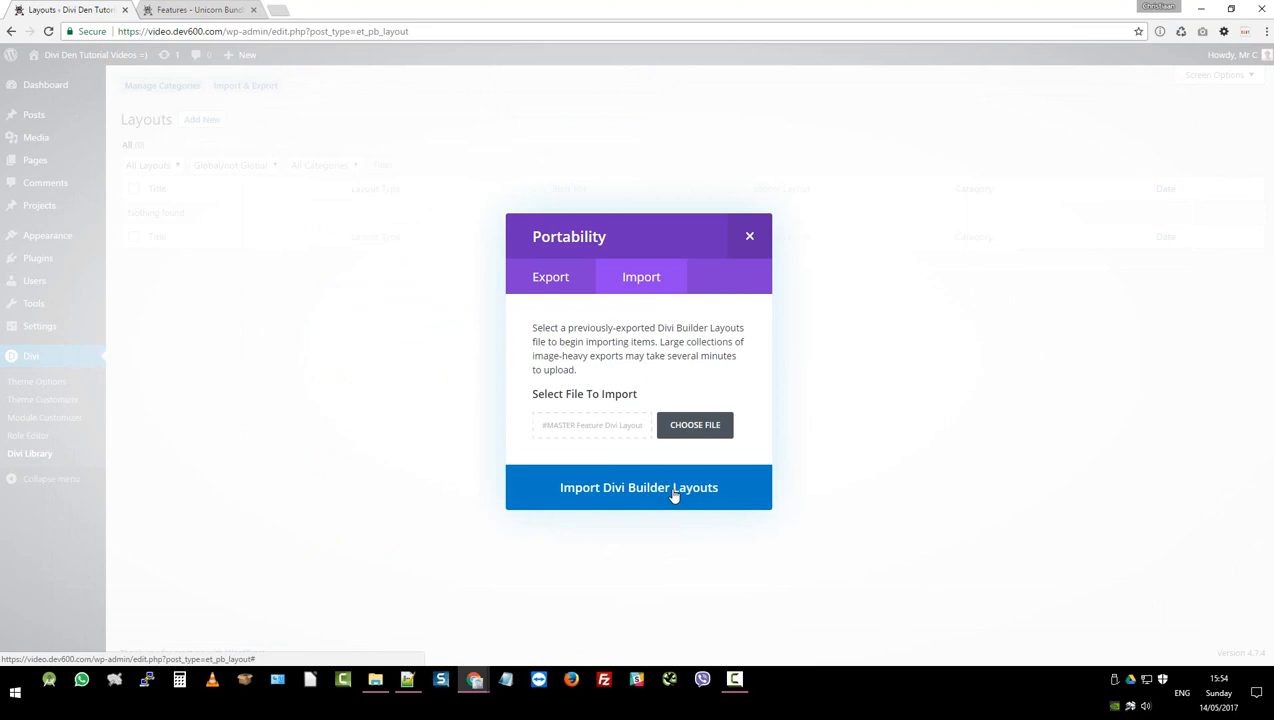
click(639, 487)
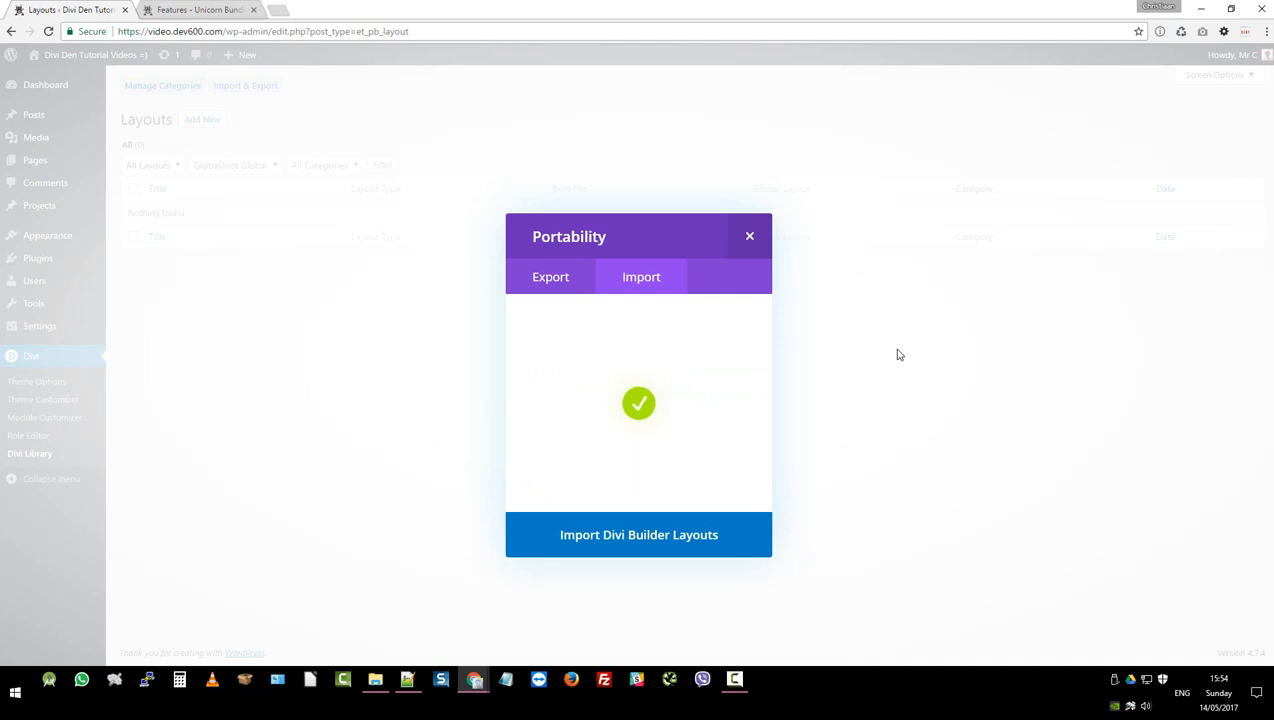
click(639, 534)
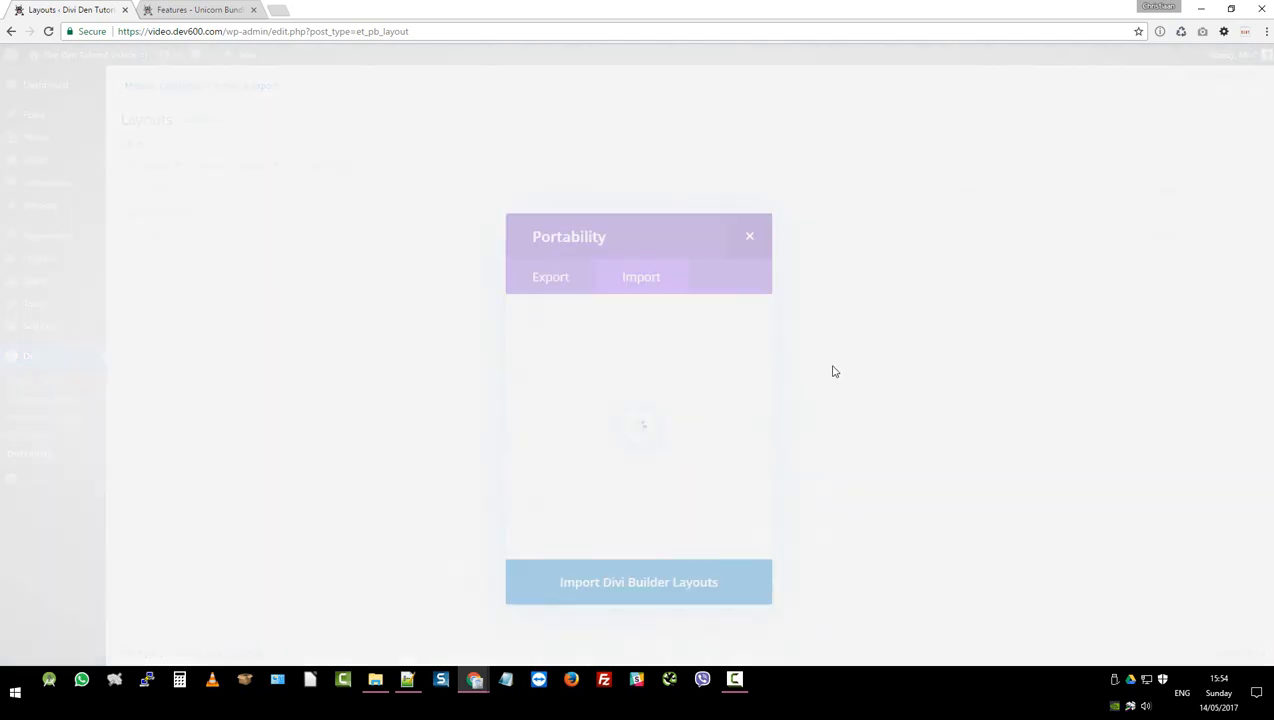
click(749, 236)
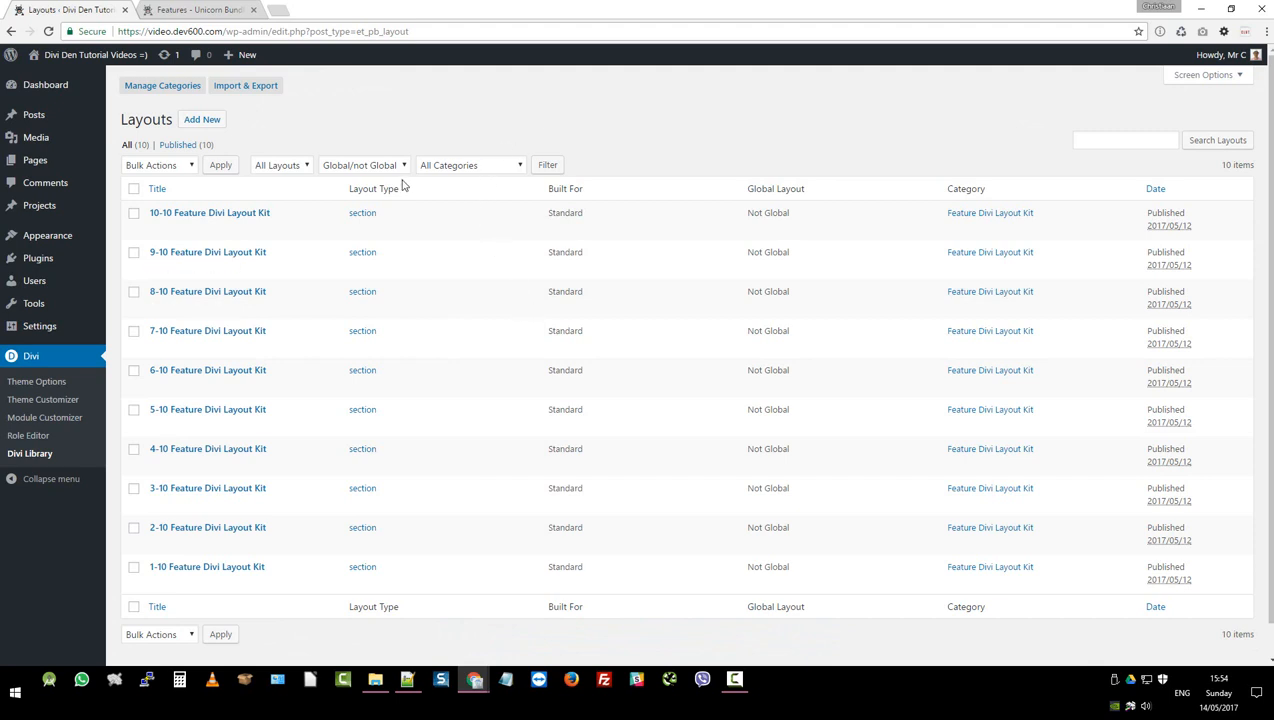
mouse_move(210, 212)
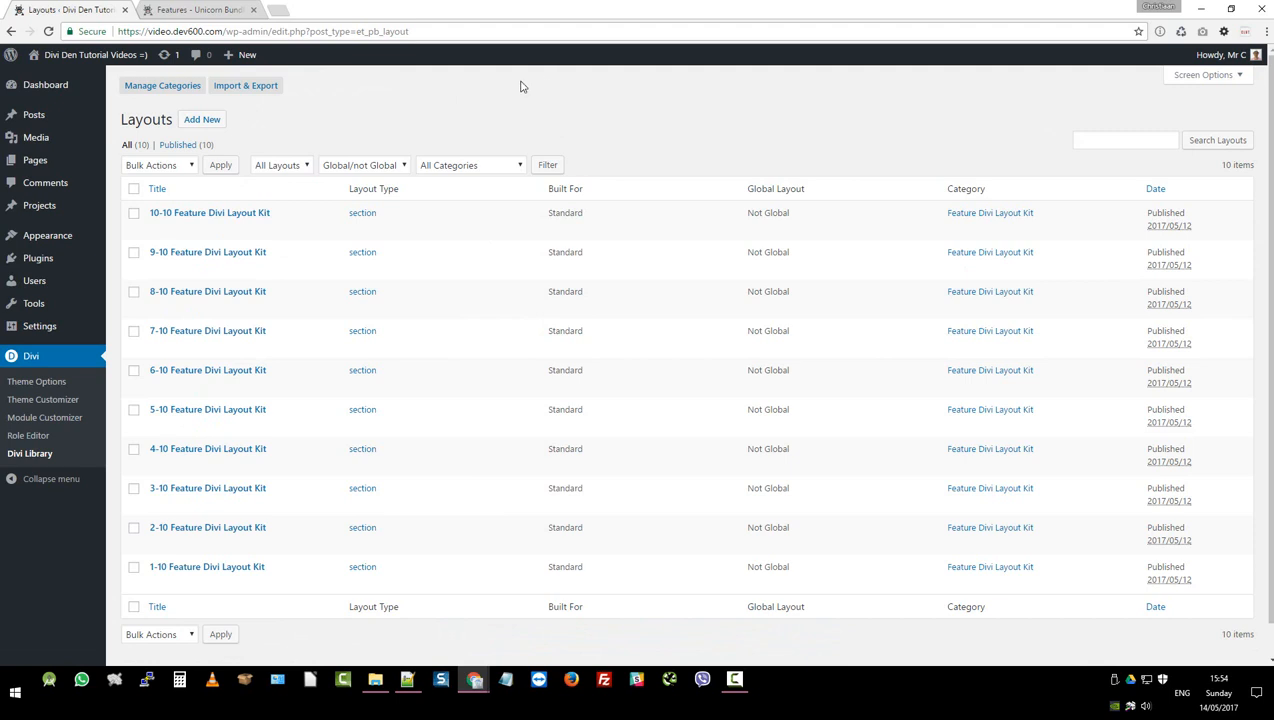
mouse_move(415, 188)
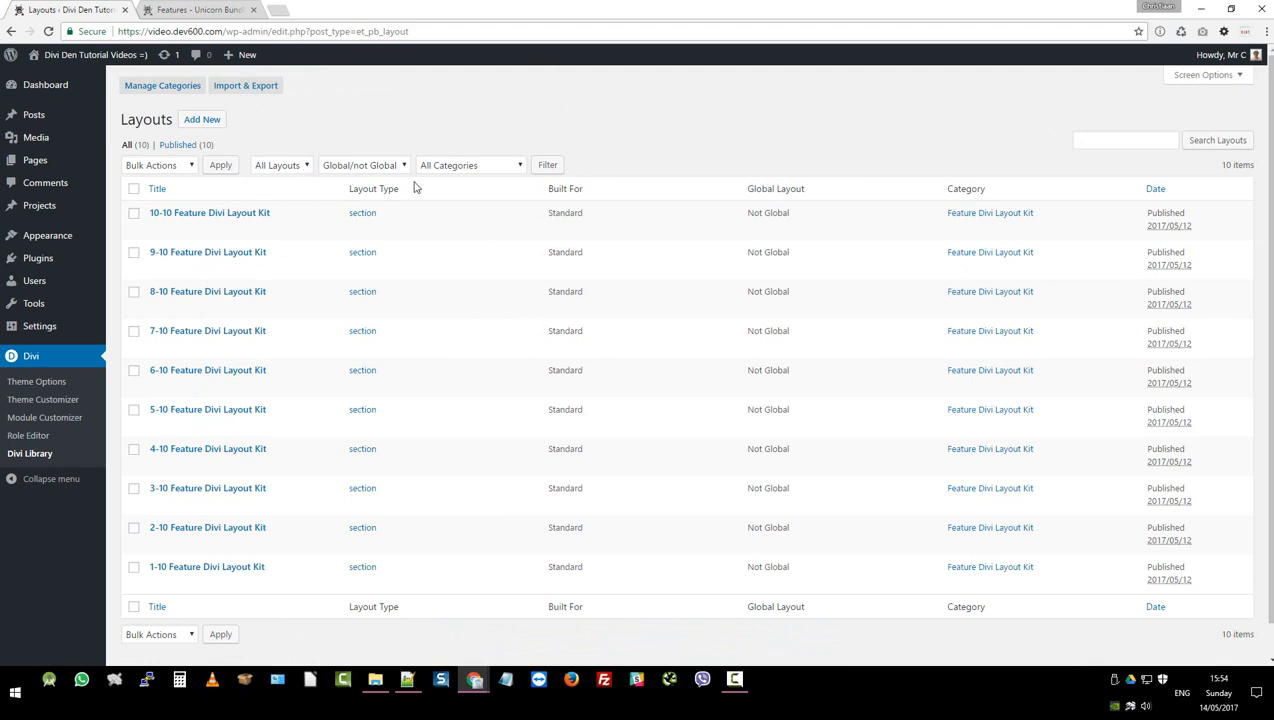
mouse_move(305, 337)
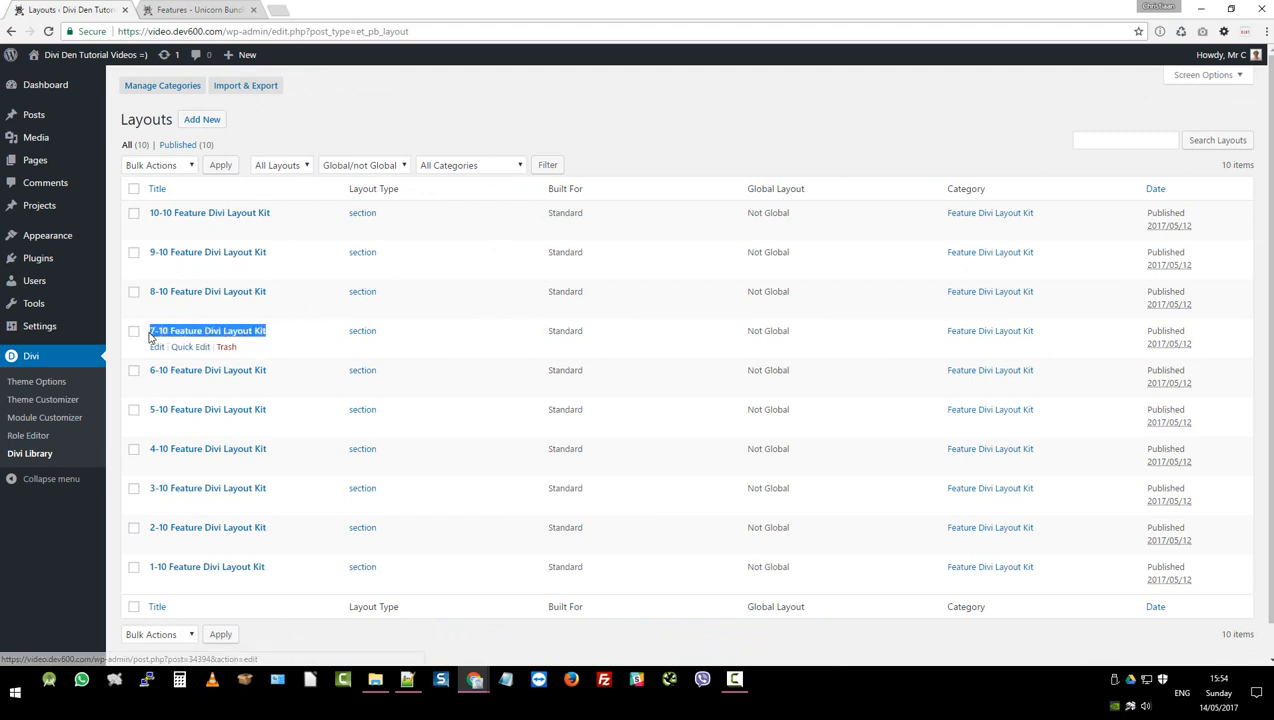
Step: Copy the 7-10 Feature Divi Layout Kit title and go to the empty Pages list
right_click(207, 330)
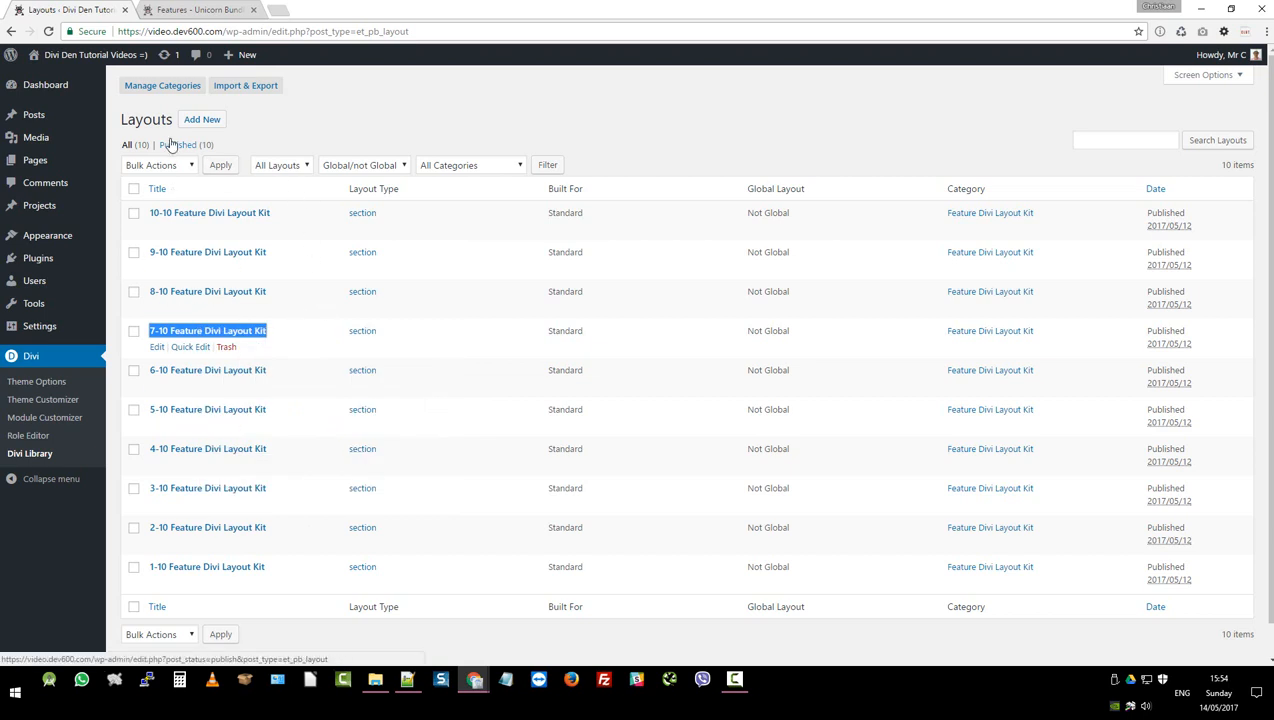
click(34, 160)
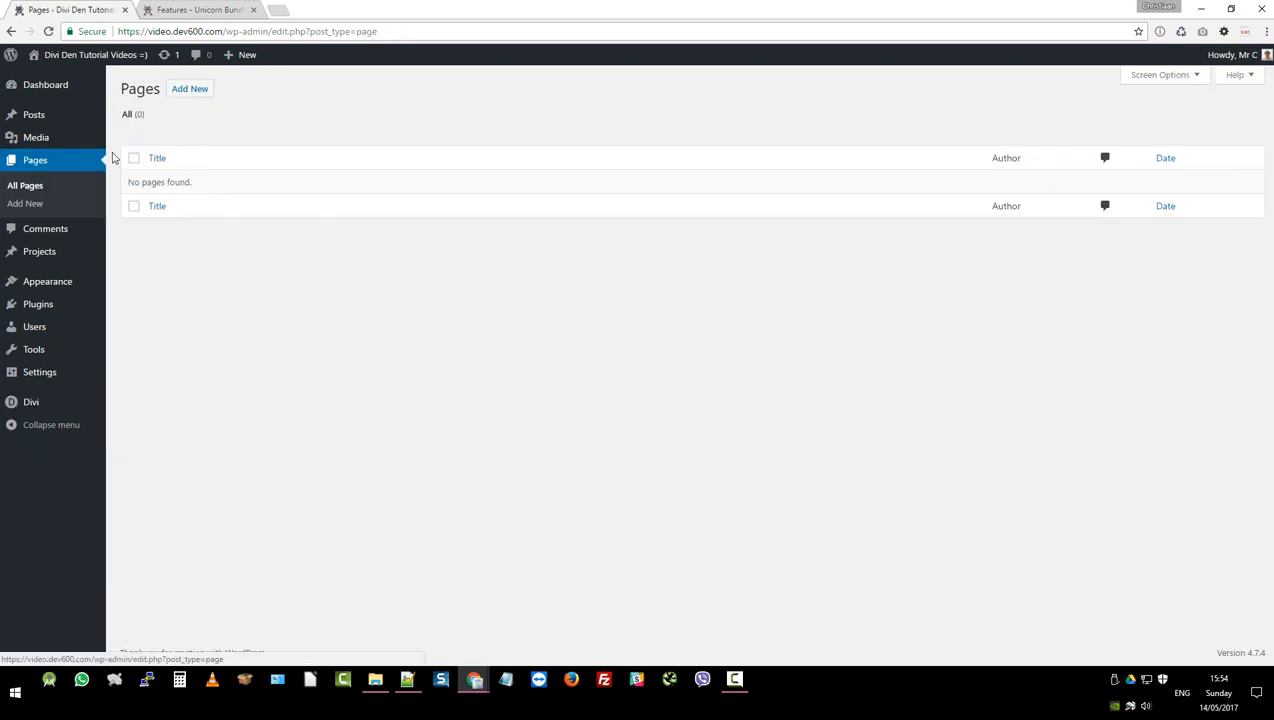
Step: Add a new page titled 'Test 7-10 Feature Divi Layout Kit' using the Divi Builder
click(189, 88)
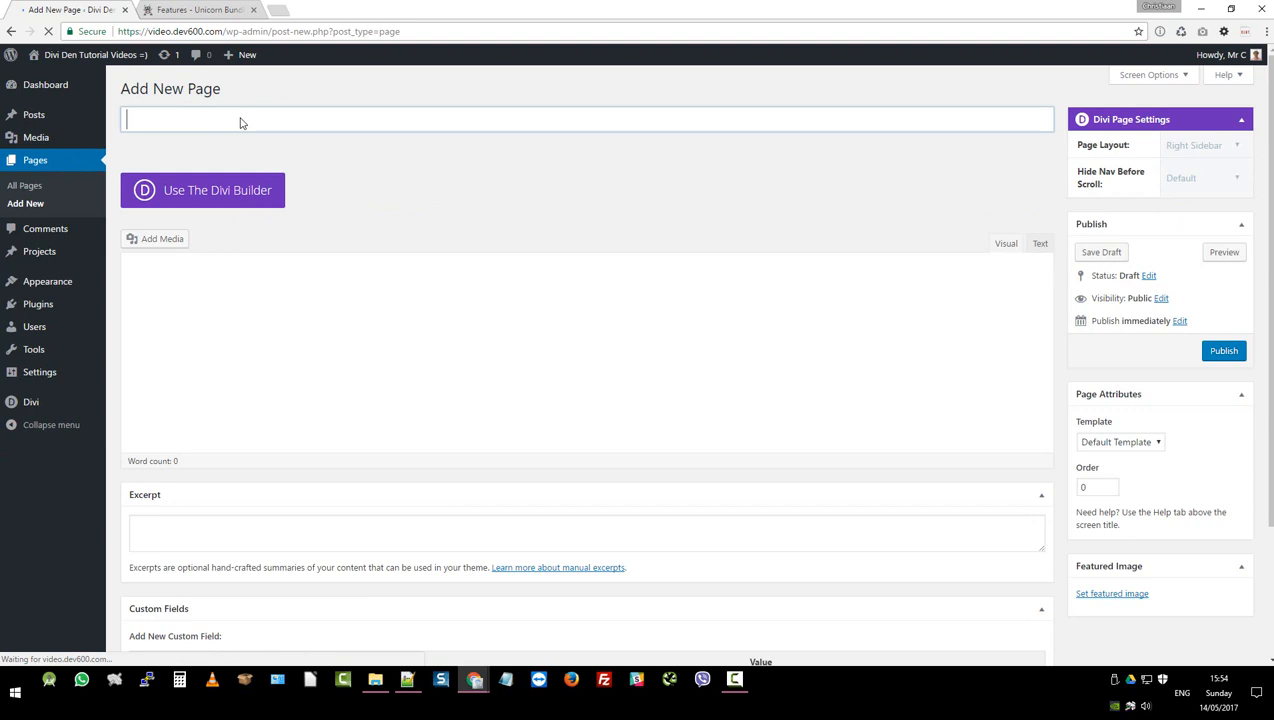
text(Te)
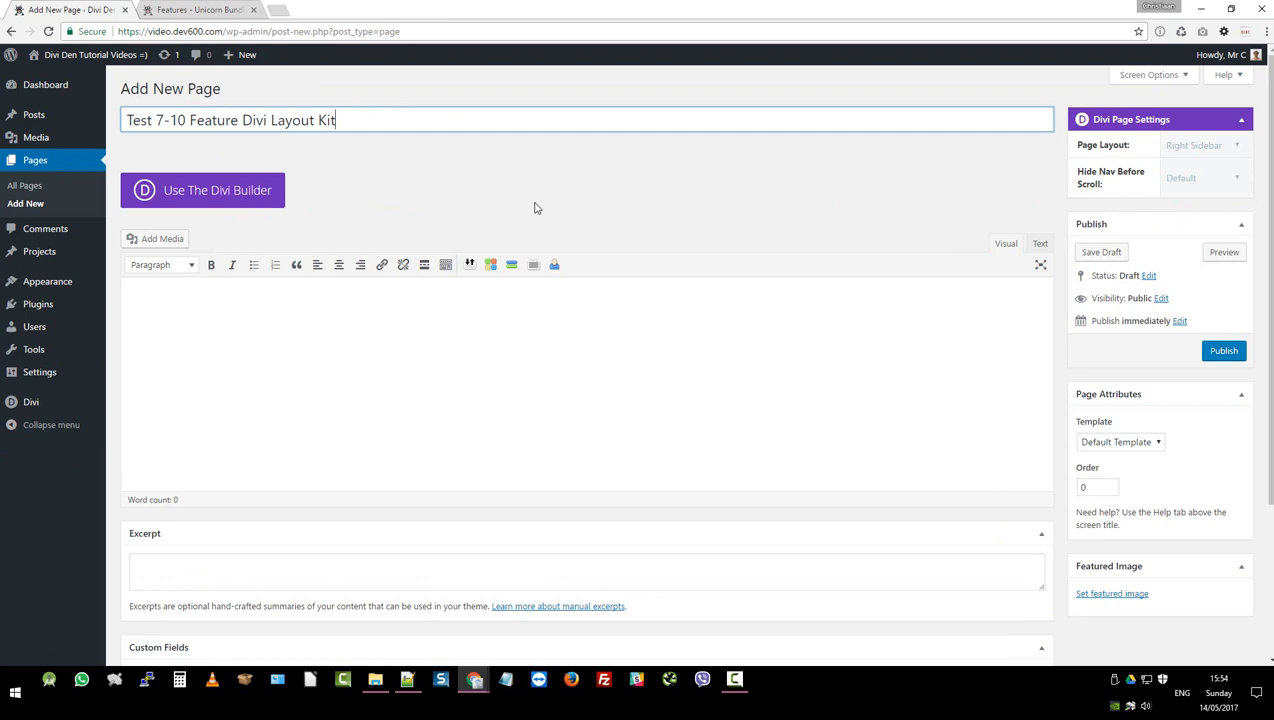
click(202, 190)
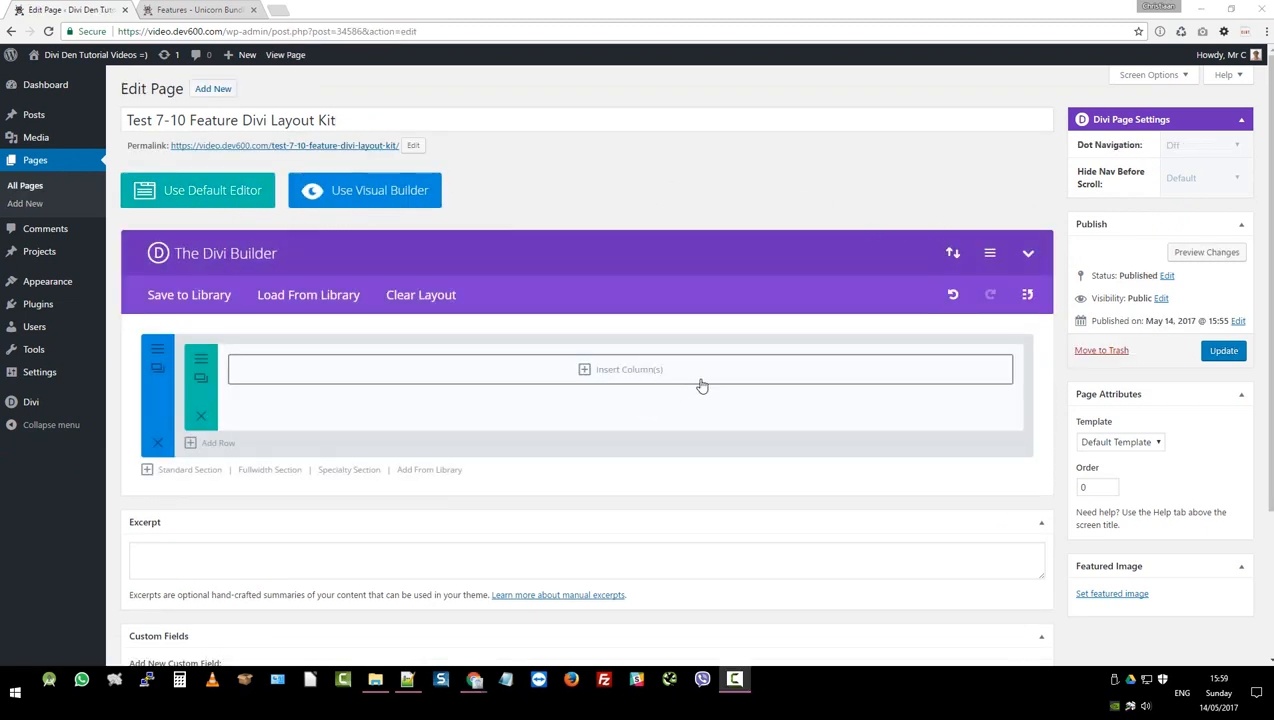
Step: Set the Blank Page template, load the six-blurb feature layout from the library, and update
click(1120, 442)
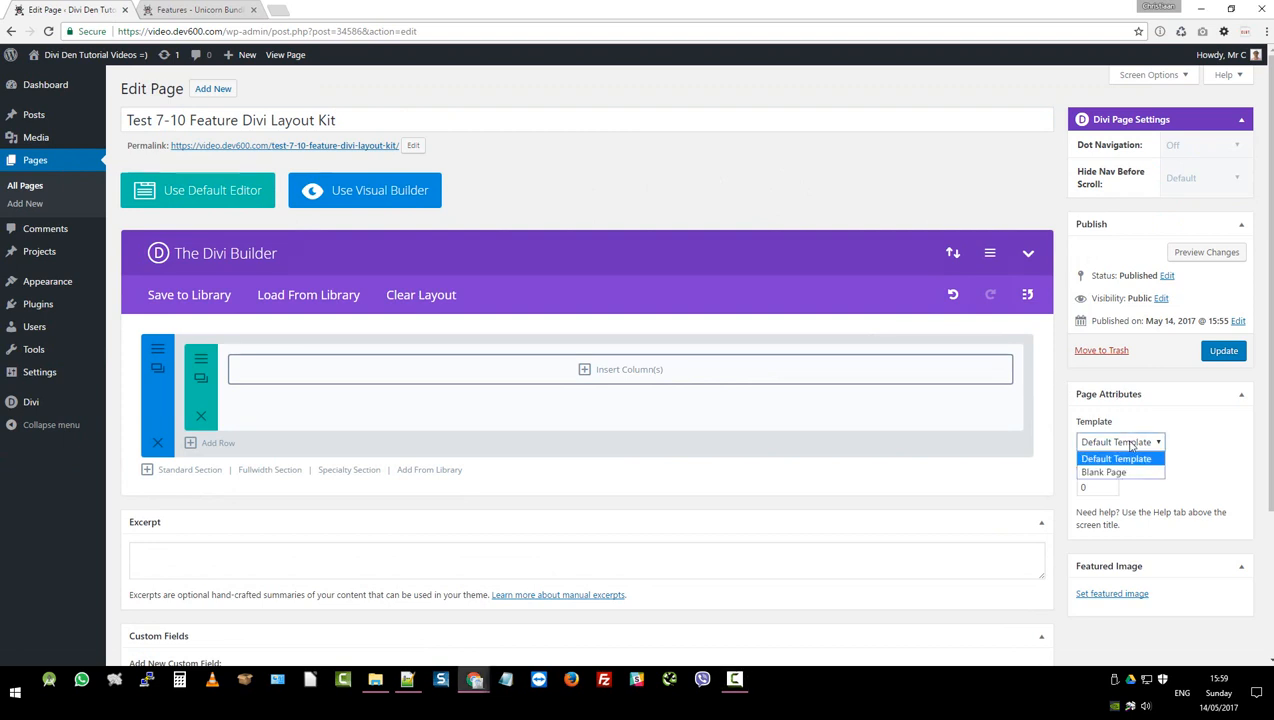
click(1103, 472)
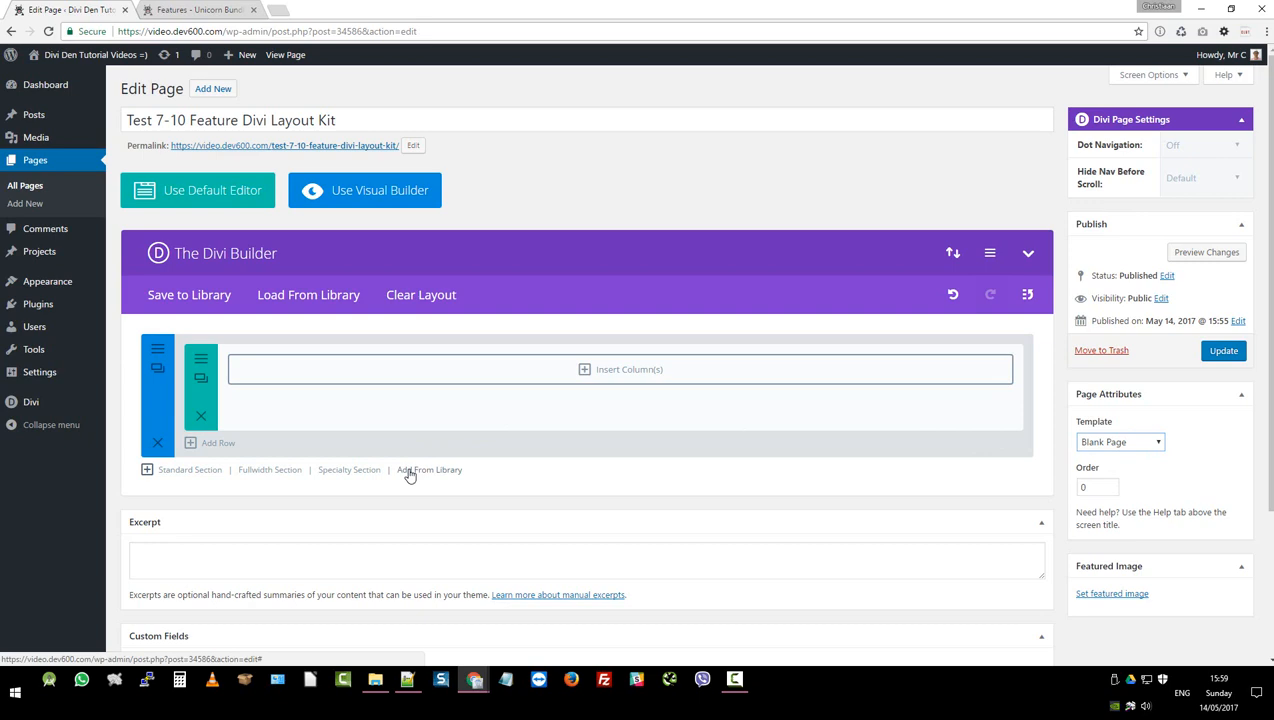
click(429, 469)
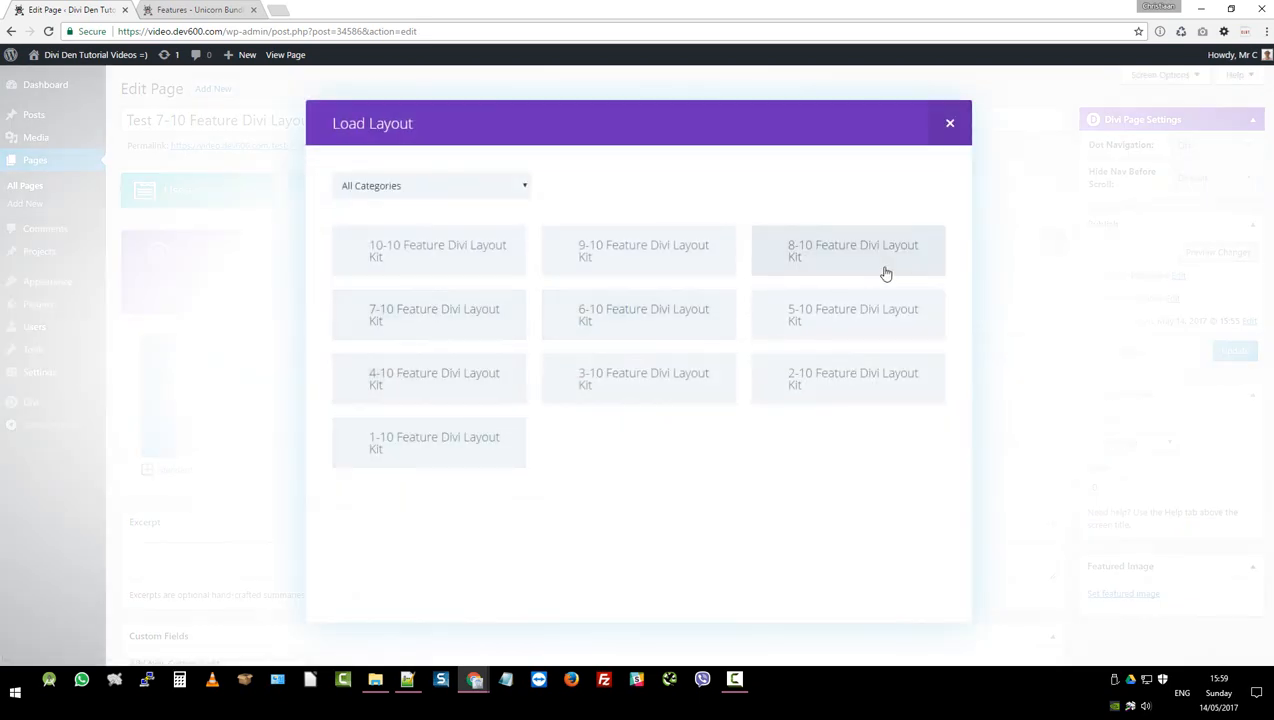
mouse_move(418, 340)
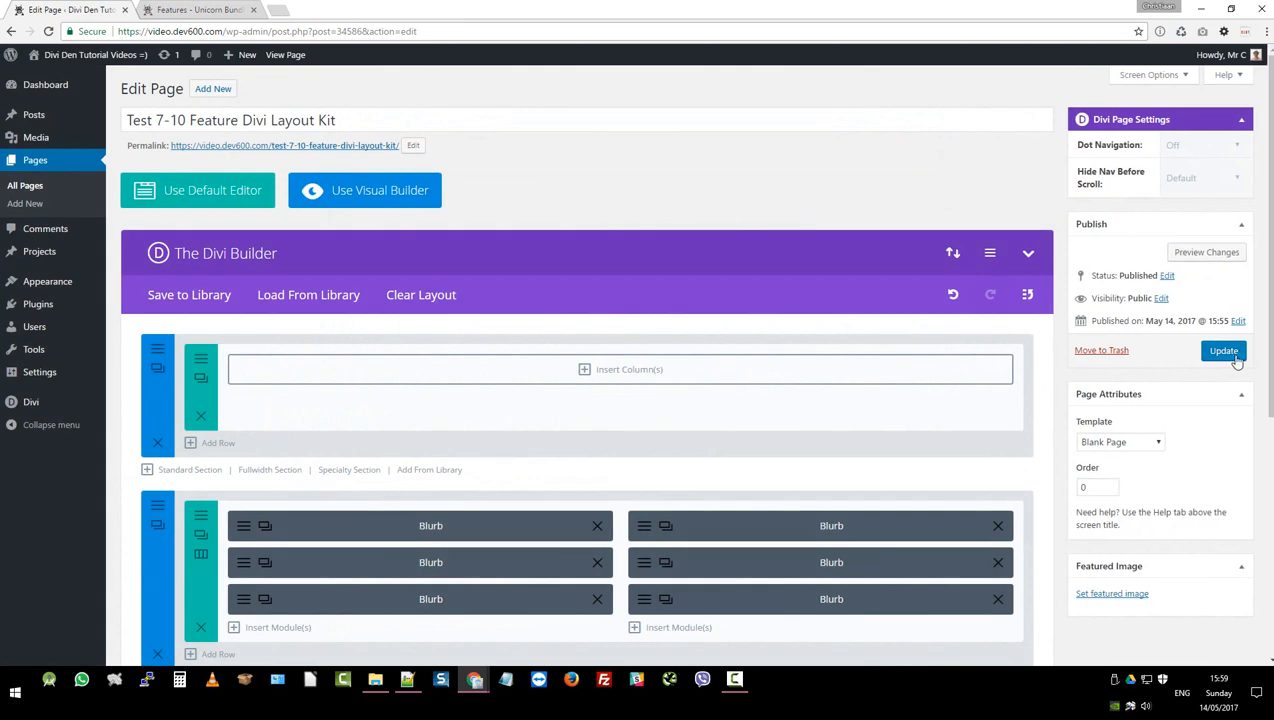
click(1223, 350)
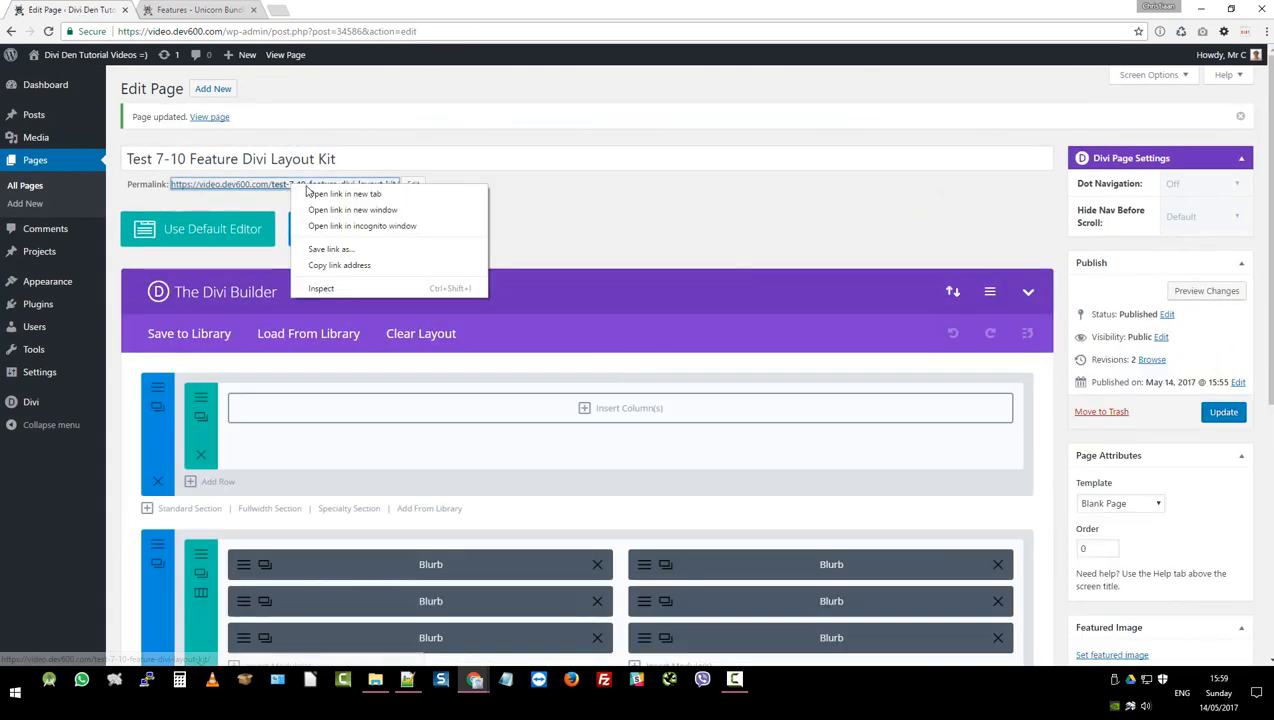
Step: Open the live test page in a new tab and scroll through its red feature section
click(343, 194)
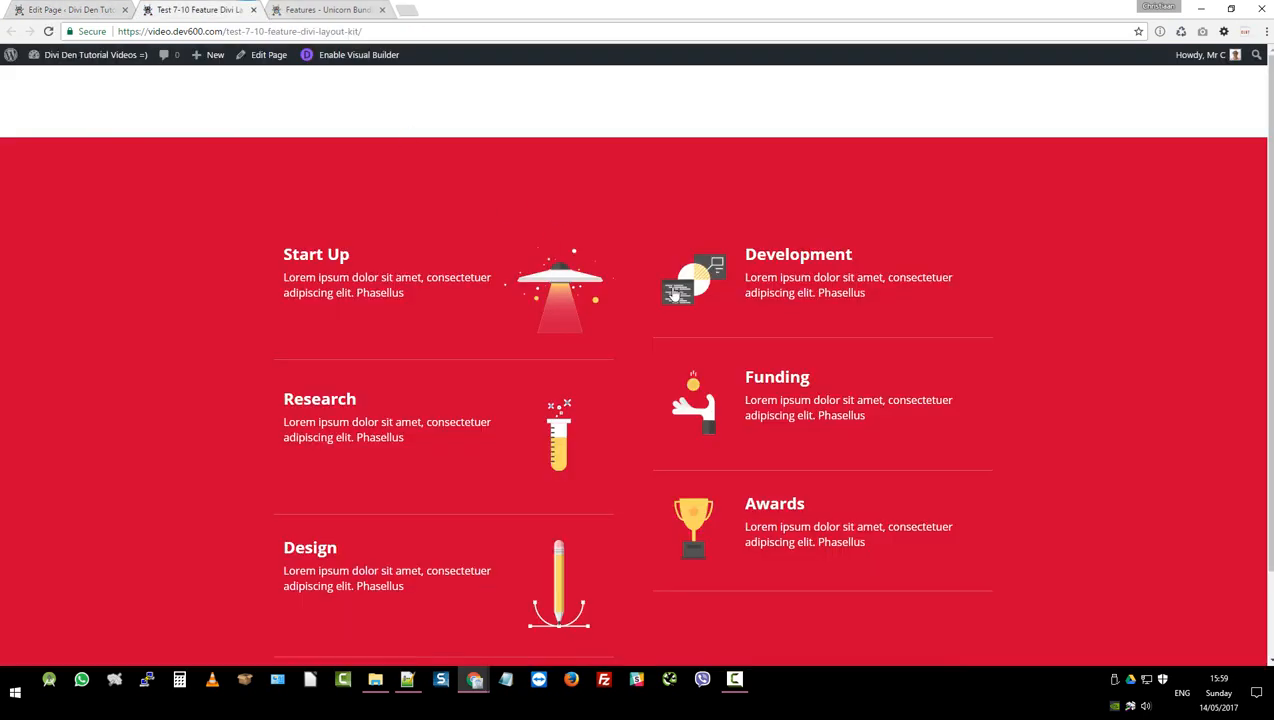
scroll(down, 3)
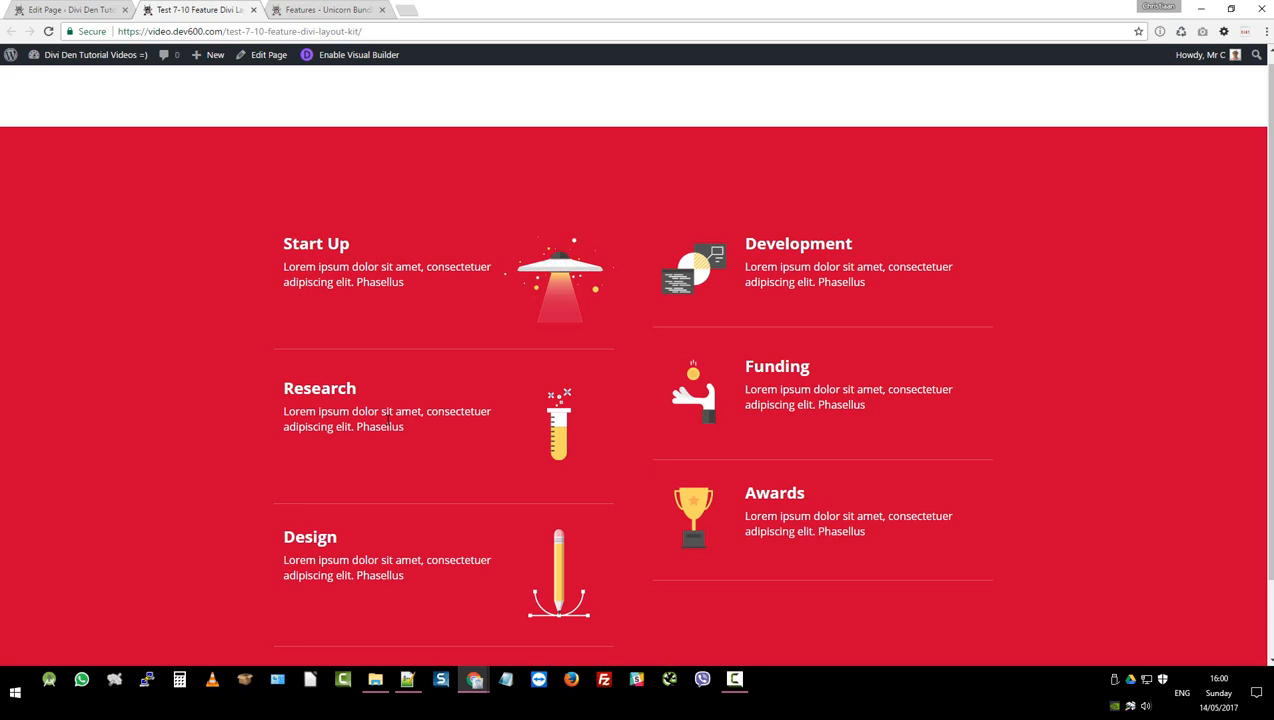
mouse_move(350, 110)
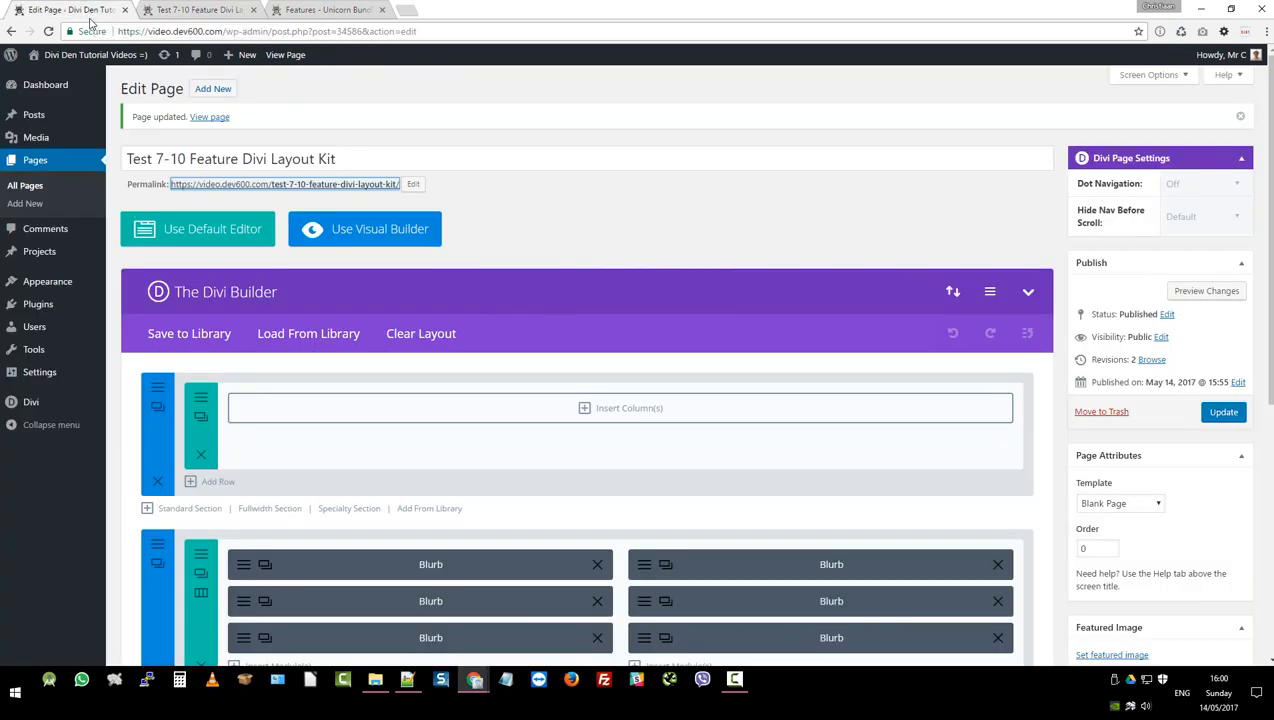
Step: Open Divi Theme Options, scroll down to Custom CSS, and bring up the layout kit folder
click(31, 401)
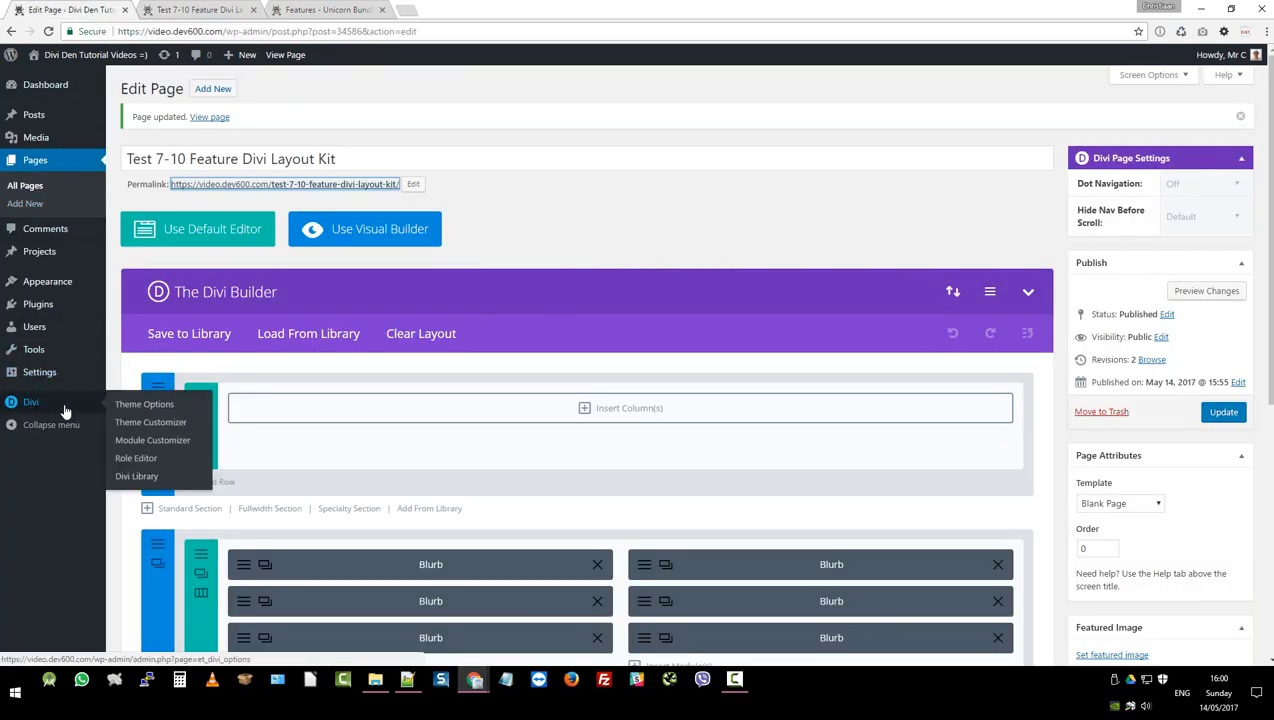
click(137, 476)
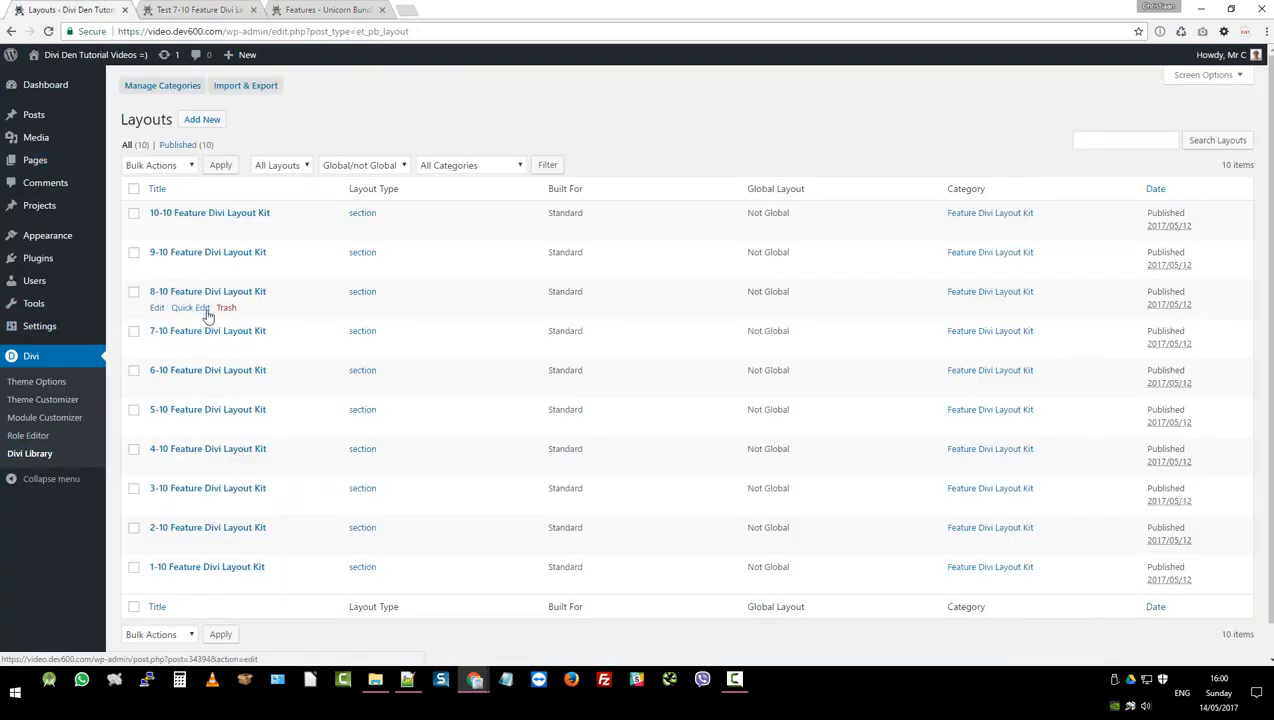
click(37, 381)
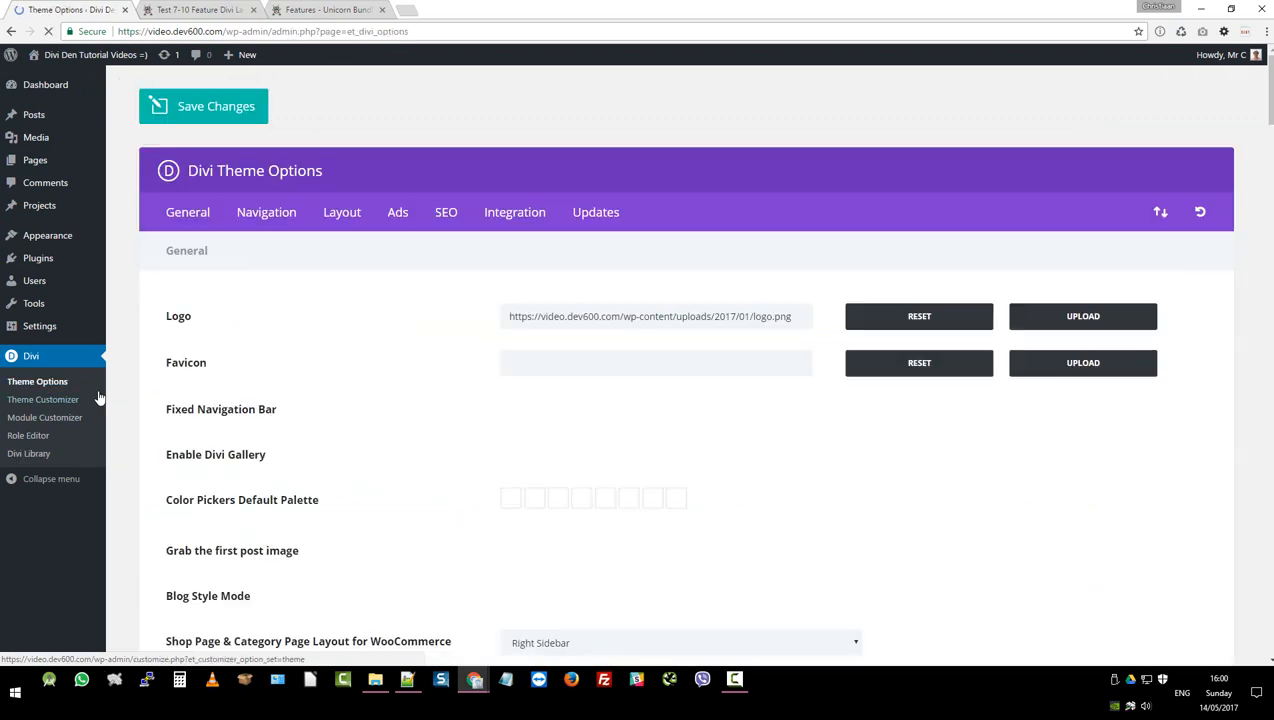
scroll(down, 3)
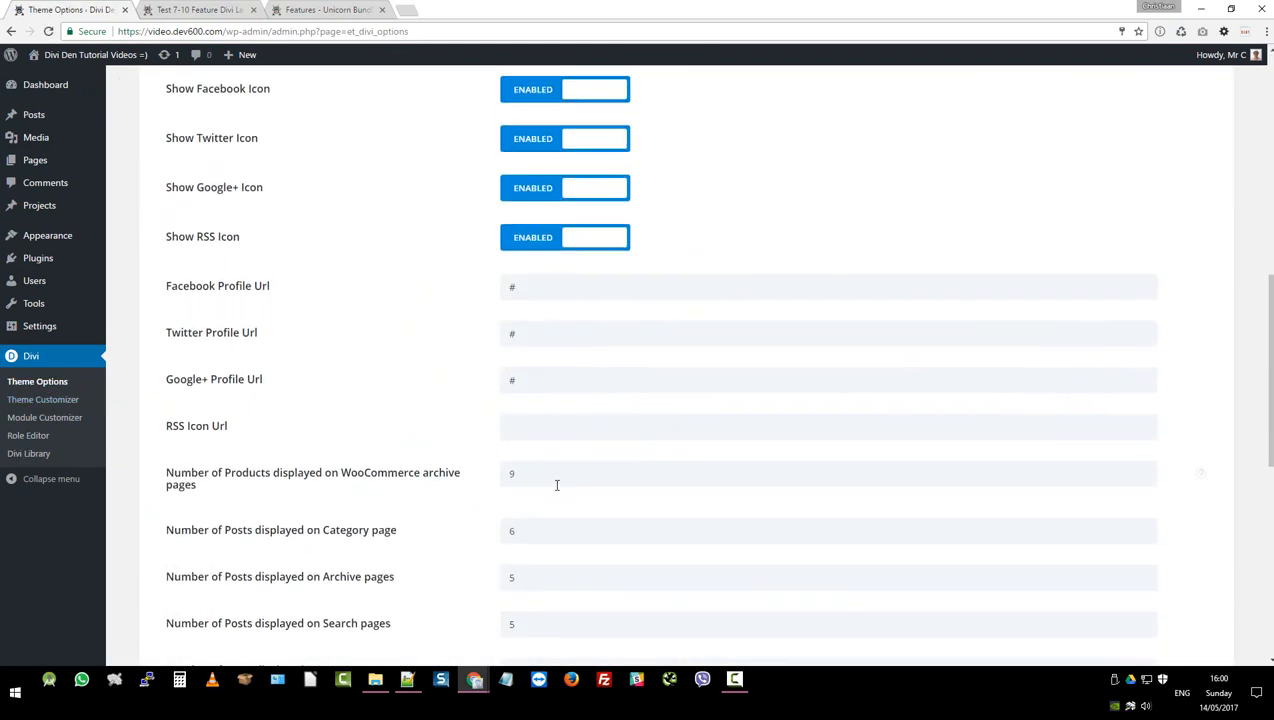
scroll(down, 3)
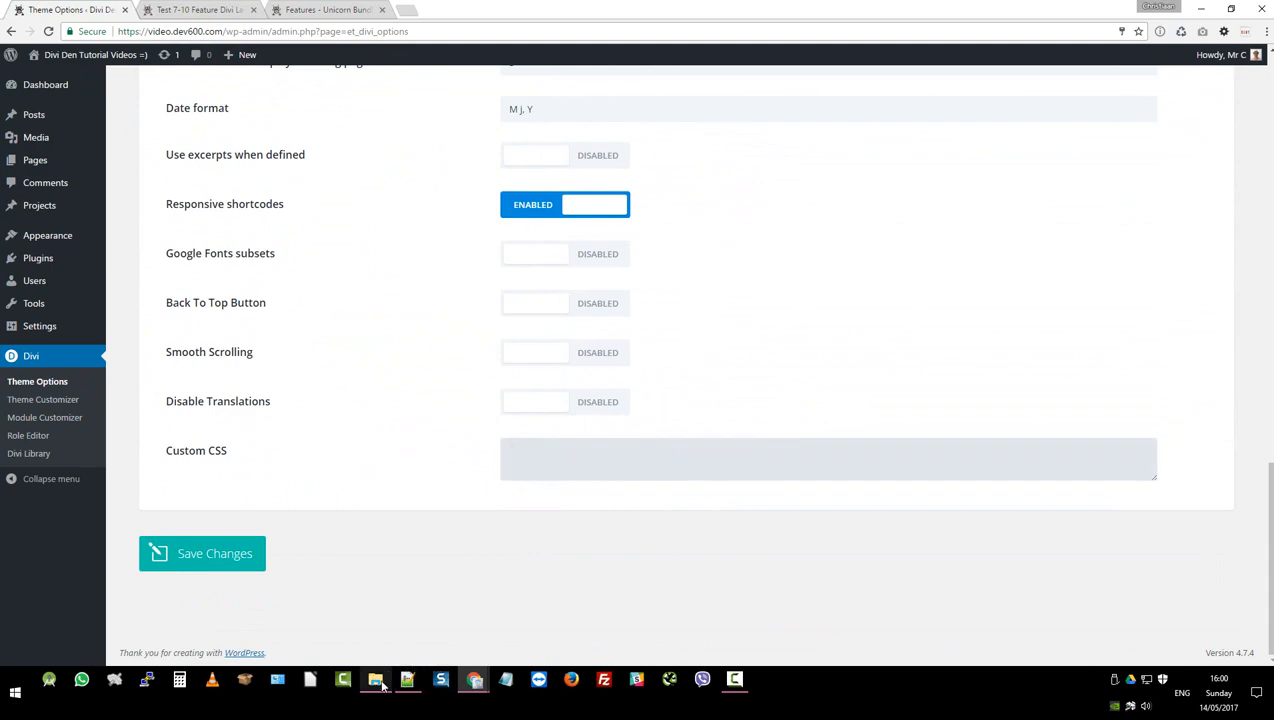
click(375, 680)
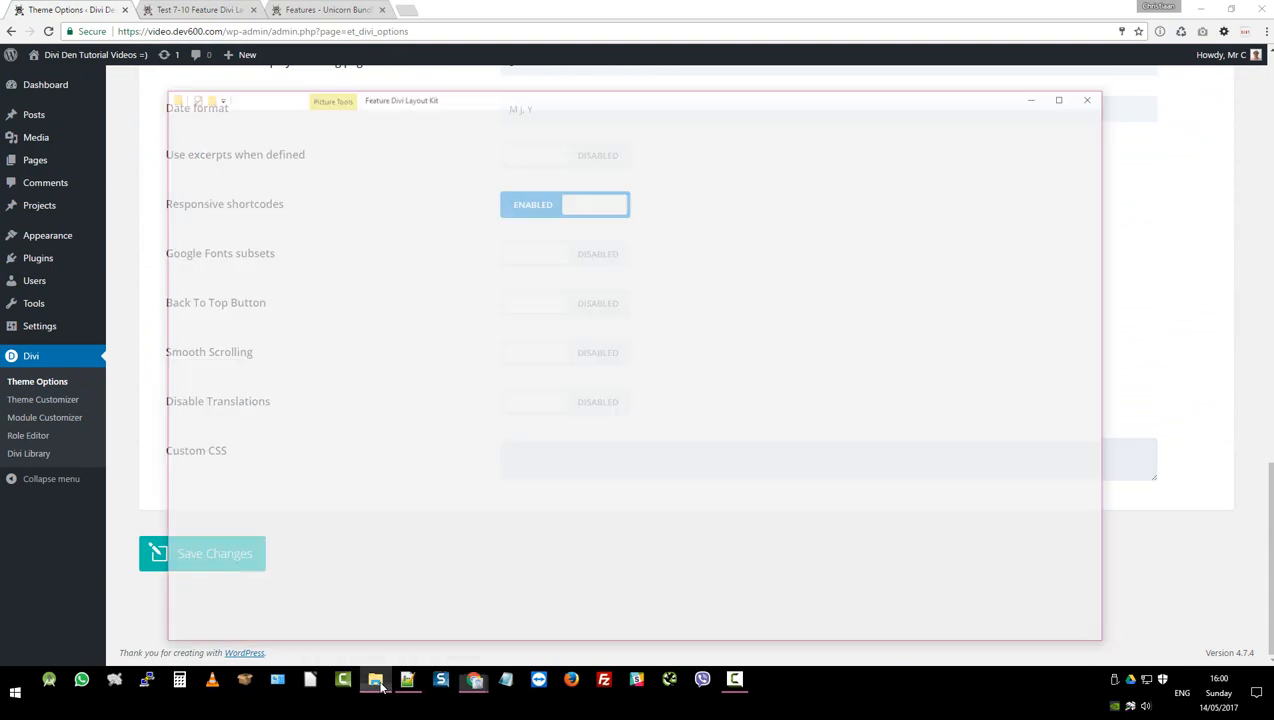
Step: Open #MASTER-feature-divi-layout-kit.css for editing to get its code for Custom CSS
click(374, 680)
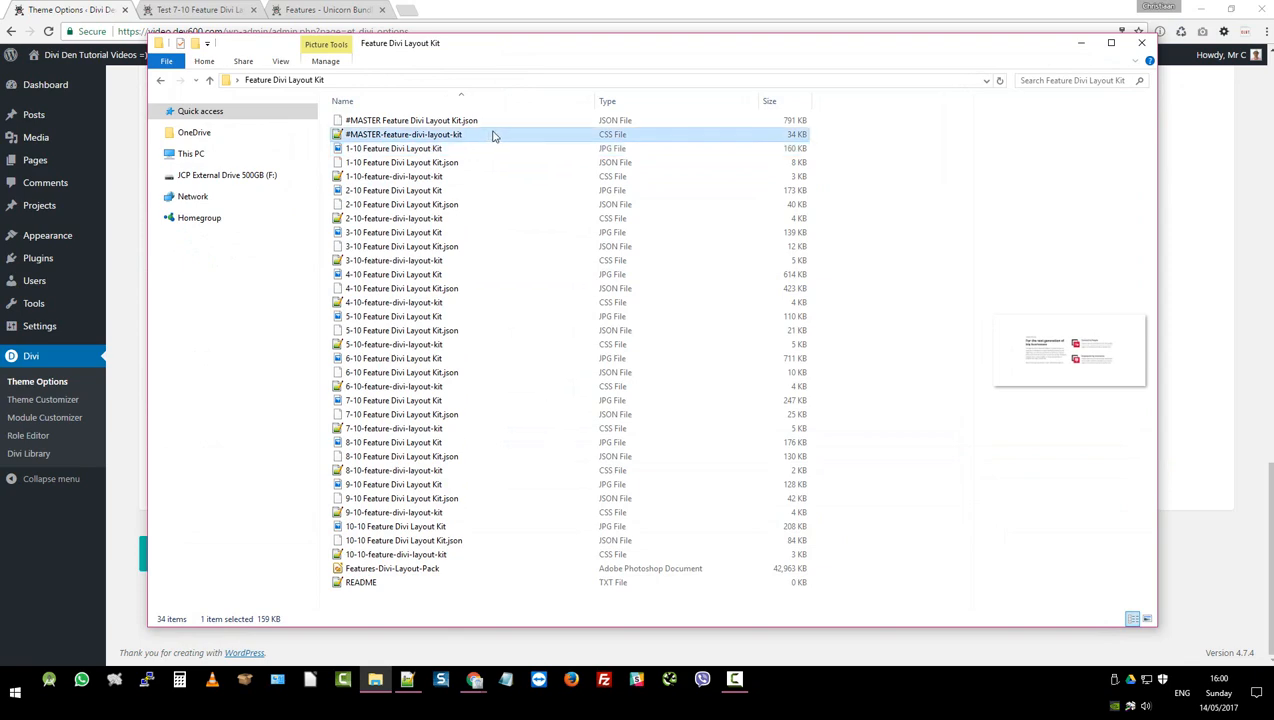
right_click(404, 134)
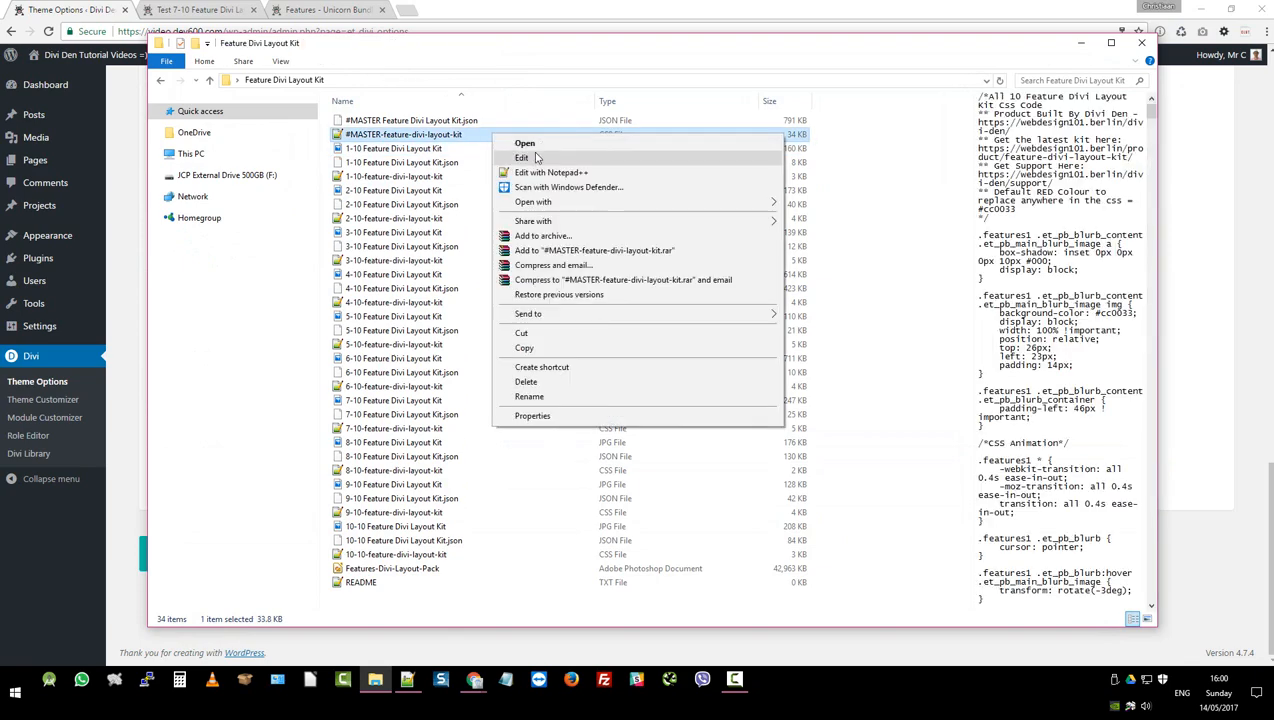
click(521, 158)
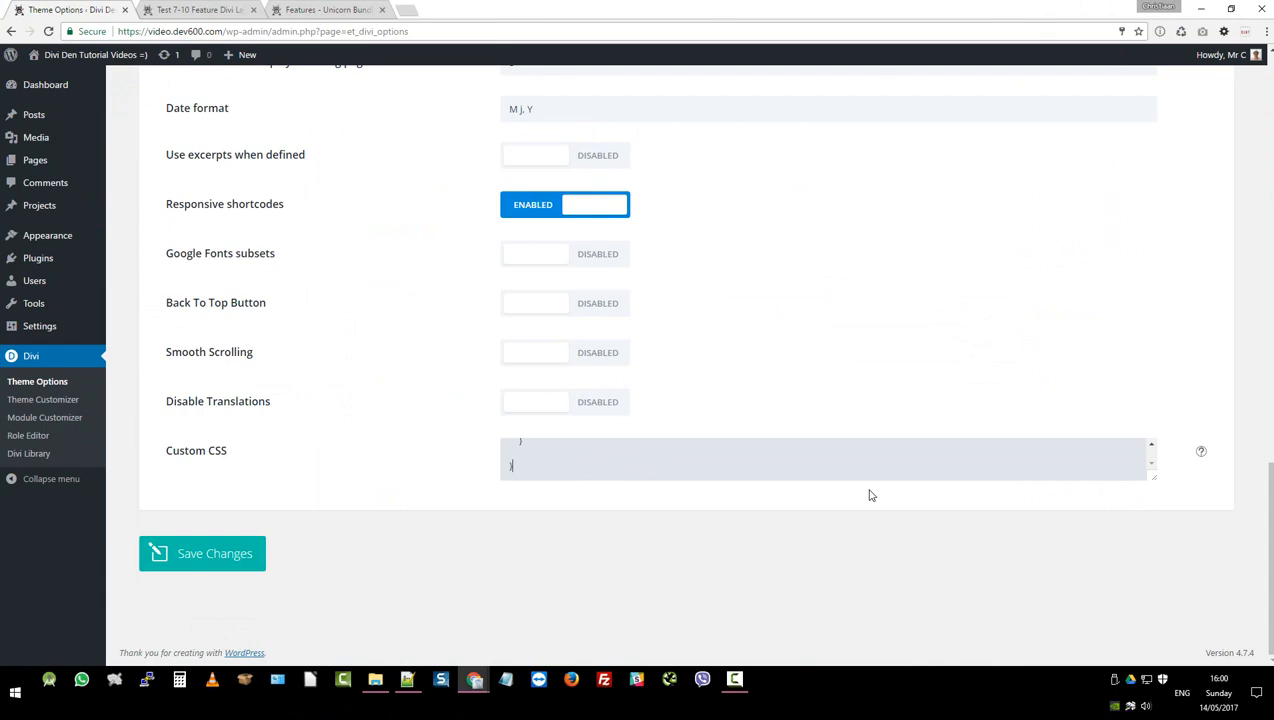
Step: Switch to the Test 7-10 page tab showing the red six-feature section
click(565, 352)
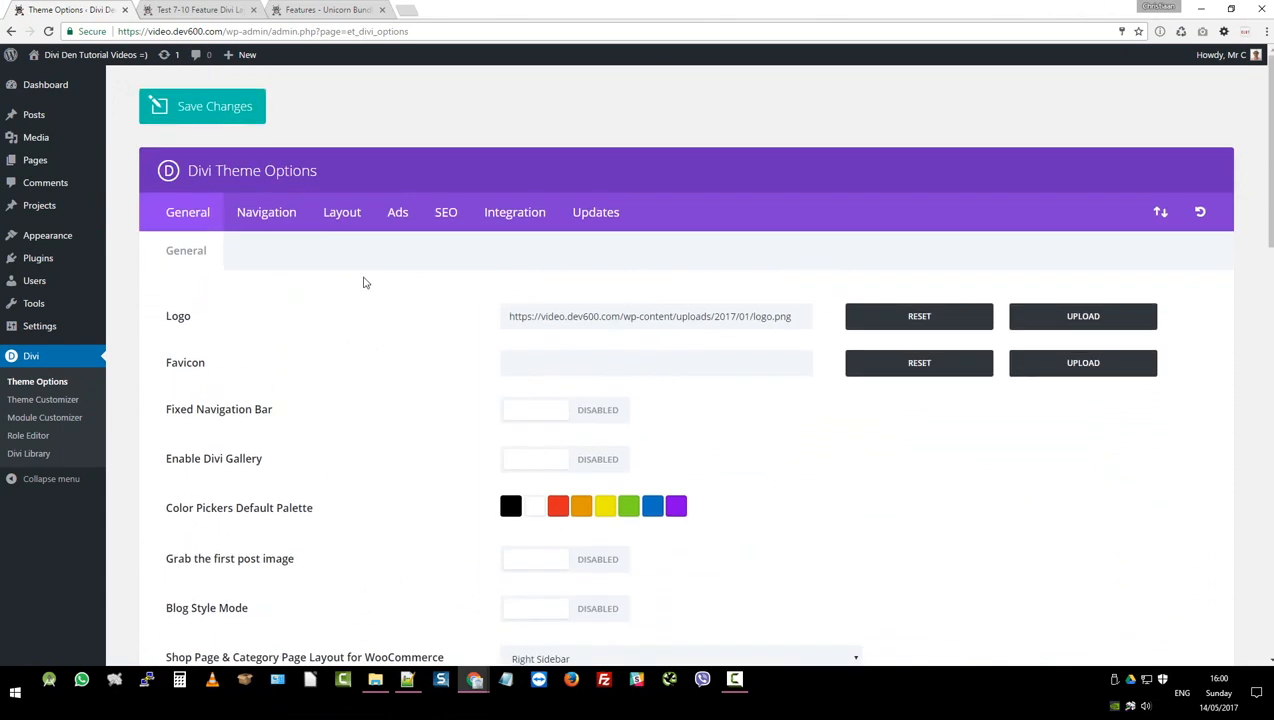
click(200, 9)
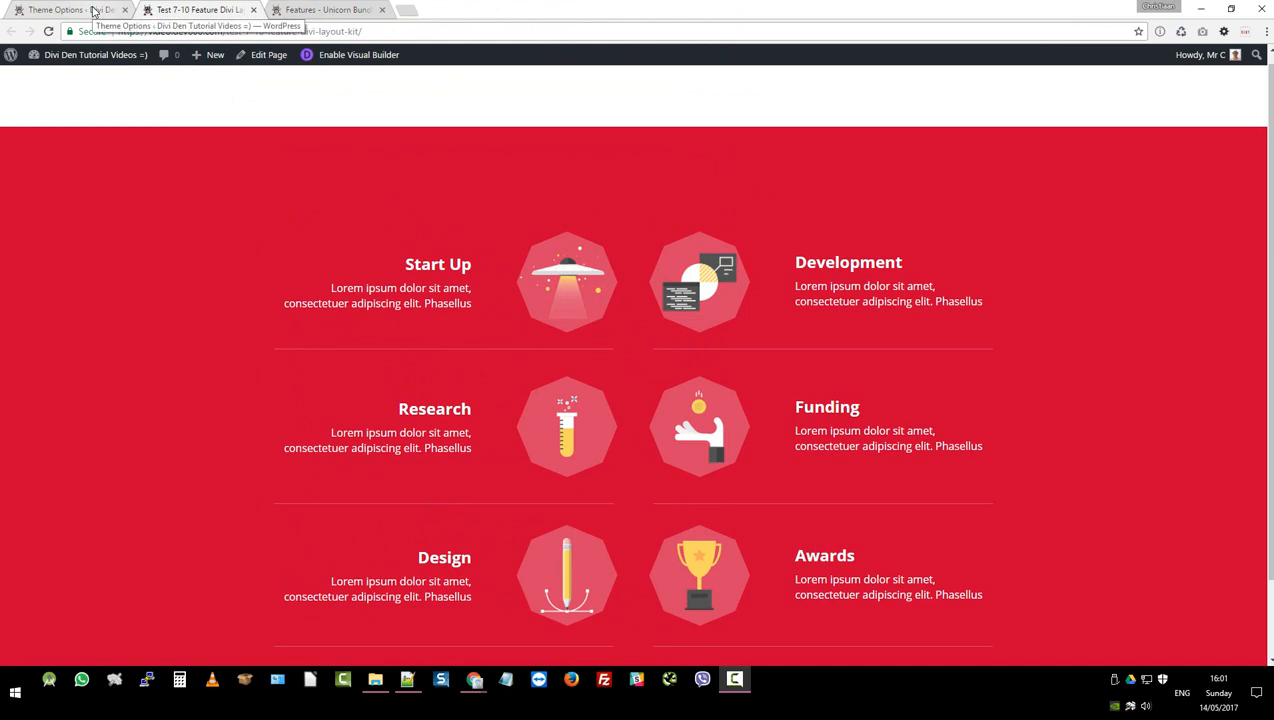
Step: Glance at Theme Options, then open the Test 7-10 page in the Divi Builder
click(65, 10)
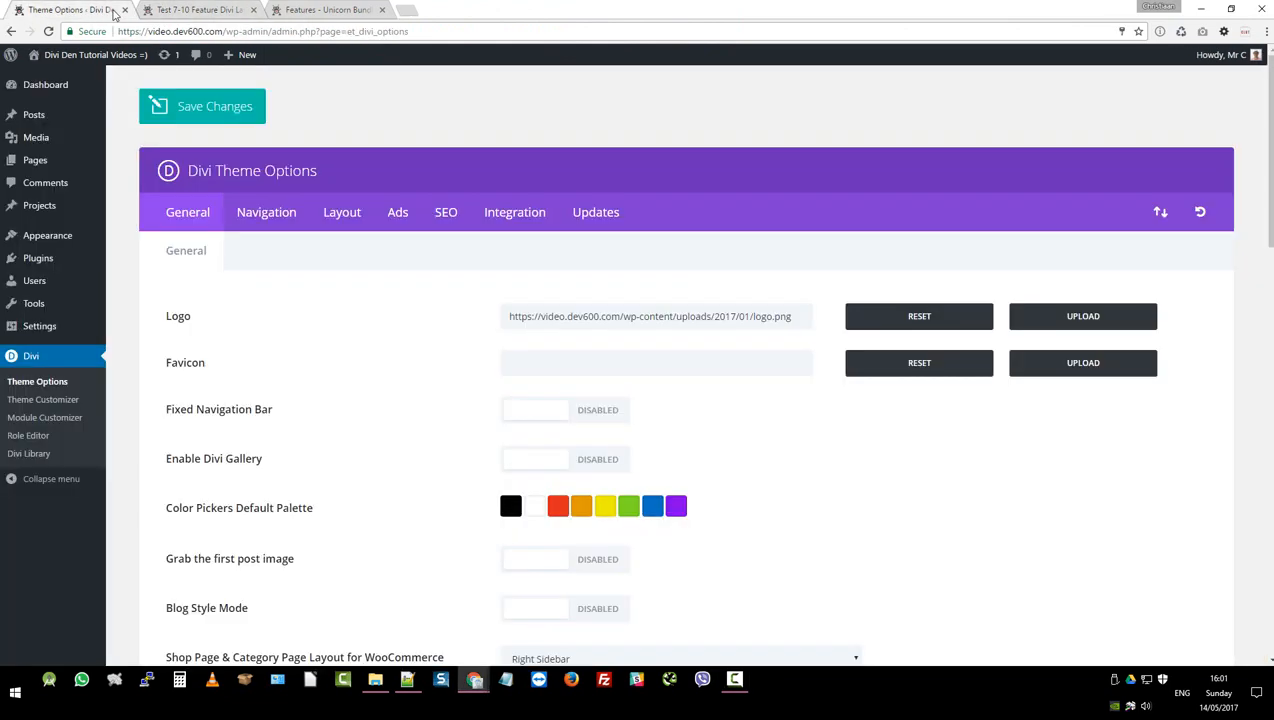
click(200, 9)
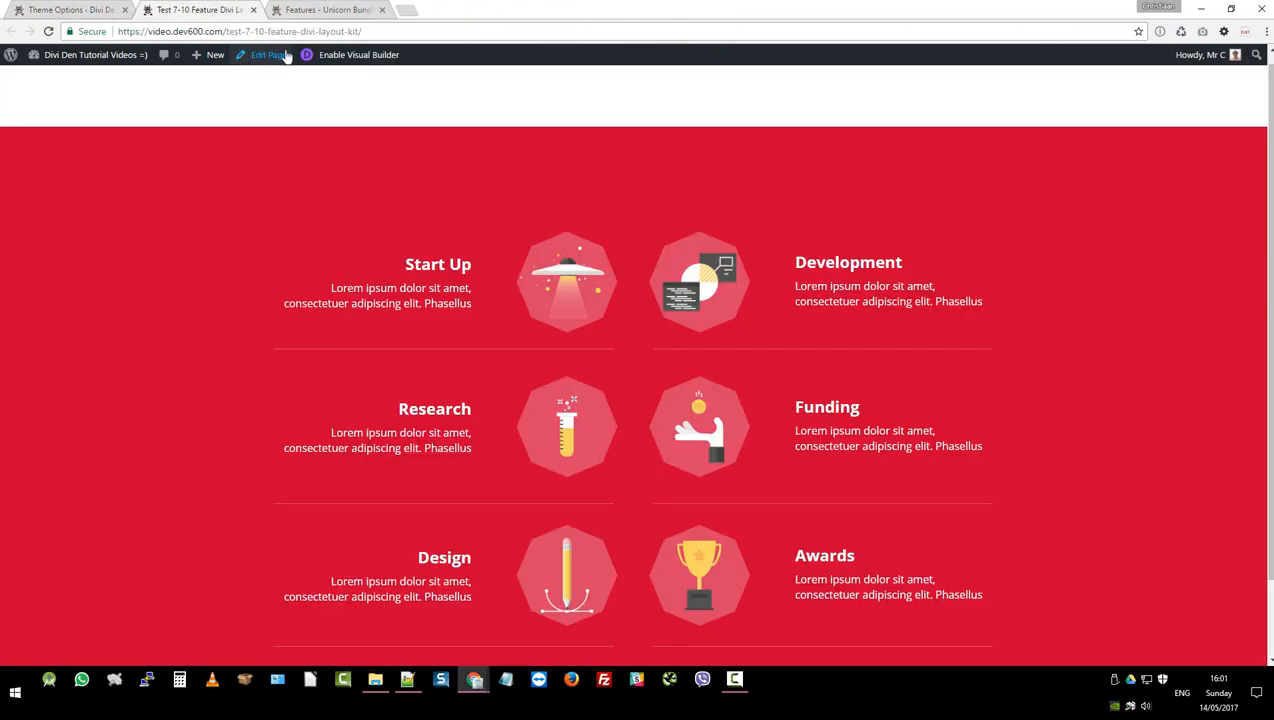
click(264, 54)
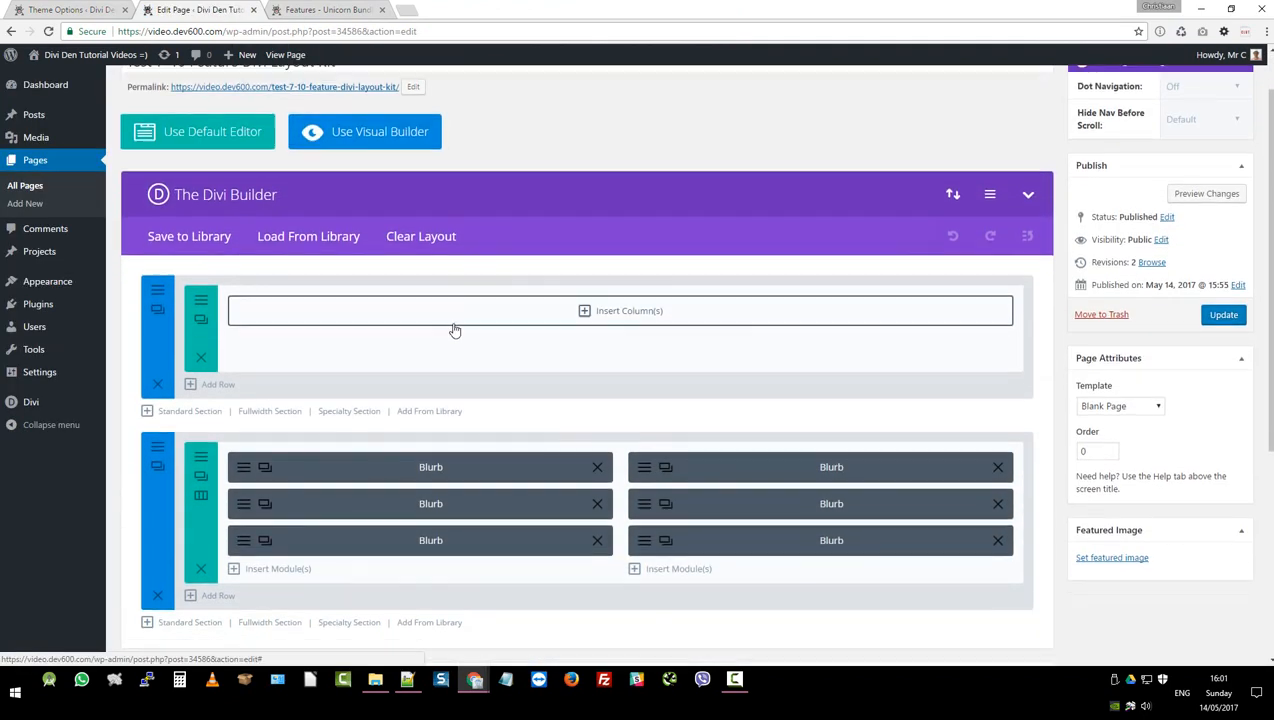
Step: Load the 10-10 Feature Divi Layout Kit from the library and update the page
scroll(down, 3)
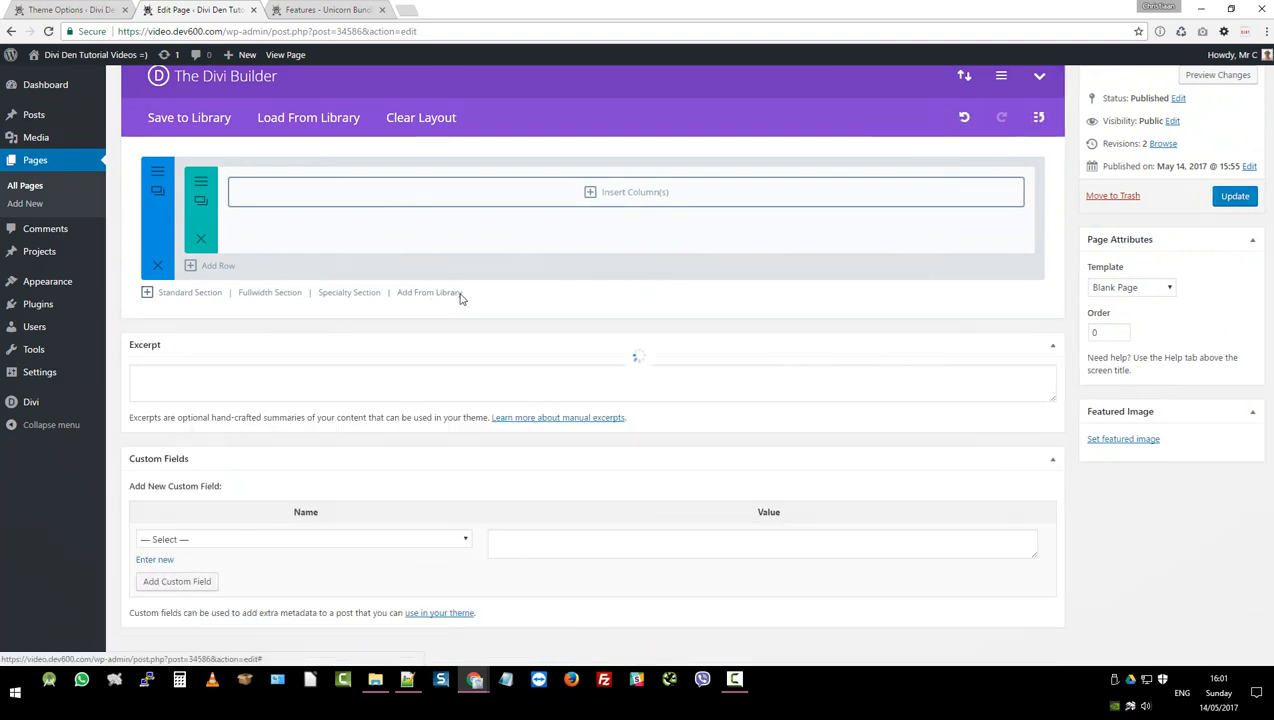
click(308, 117)
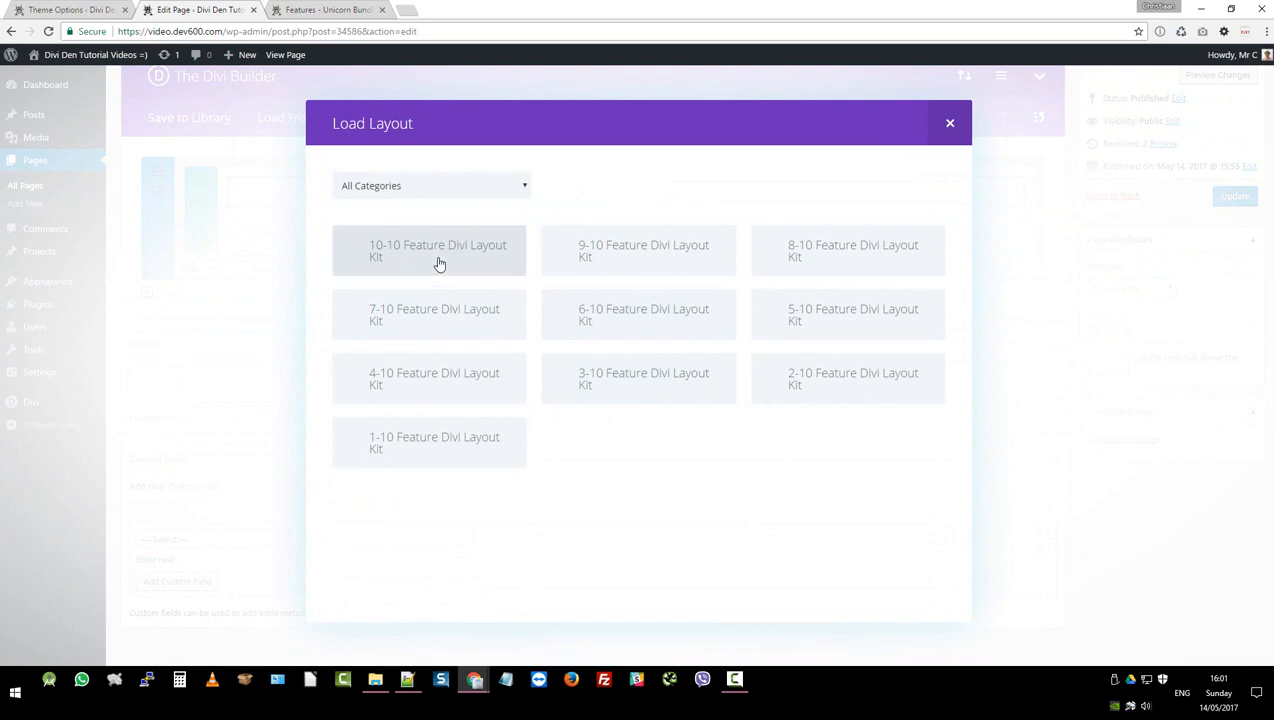
click(949, 122)
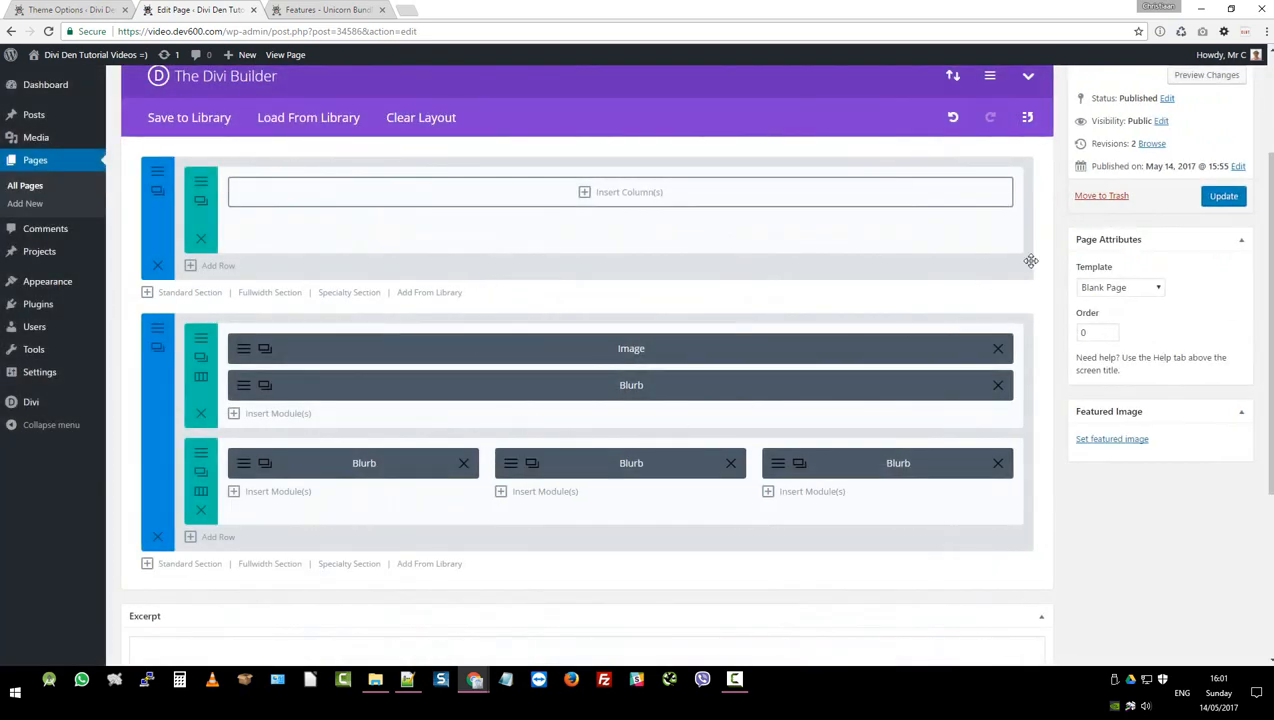
click(1223, 195)
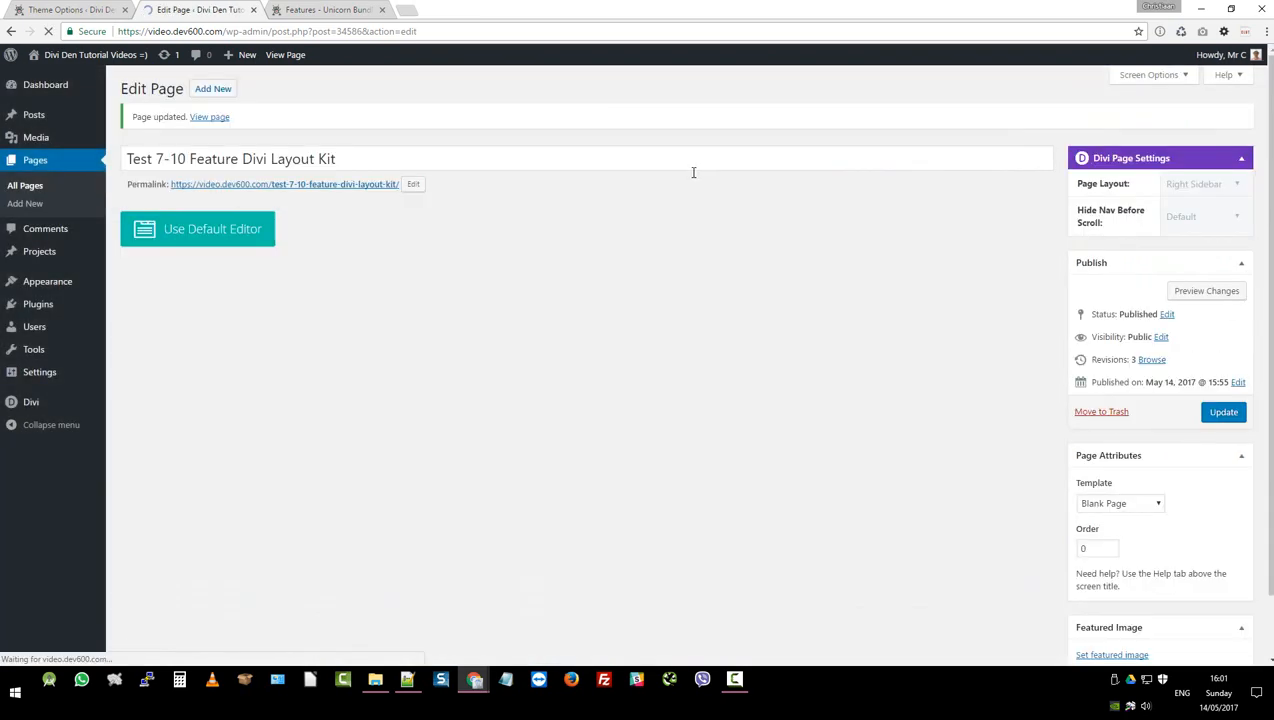
right_click(284, 184)
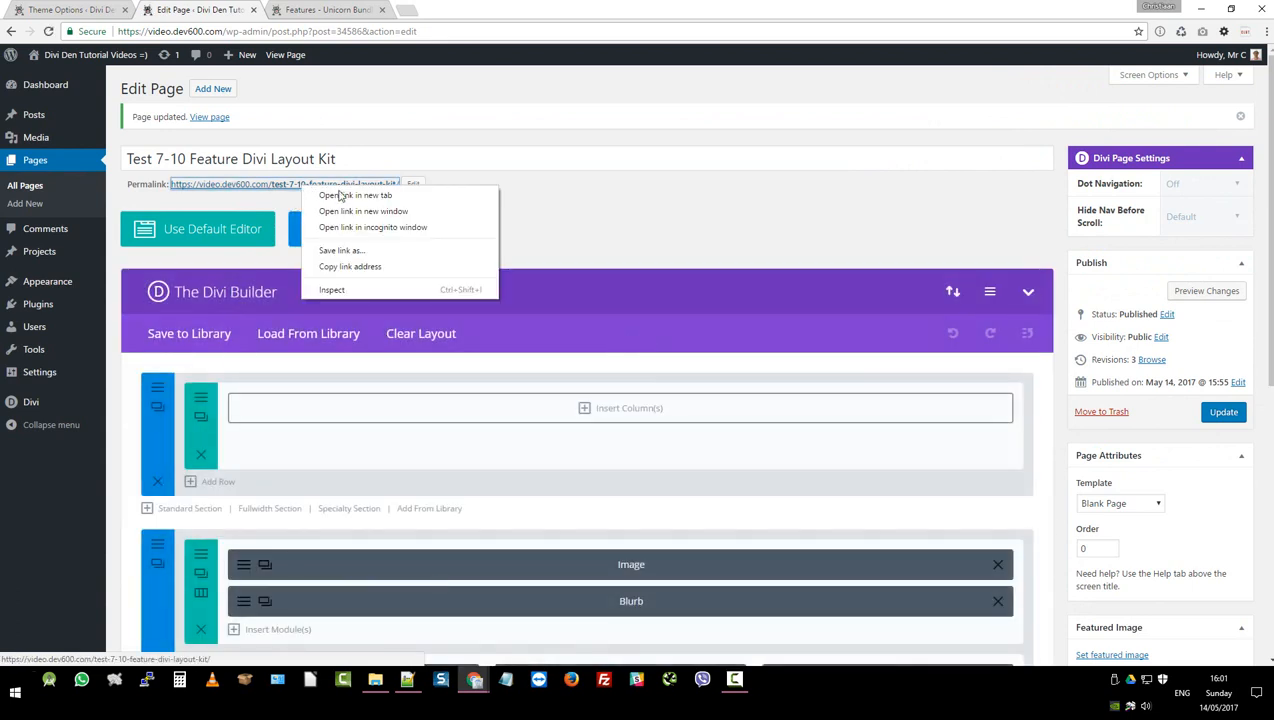
Step: Open the permalink in a new tab and scroll the 'Imagine the Possibilities' layout
click(355, 195)
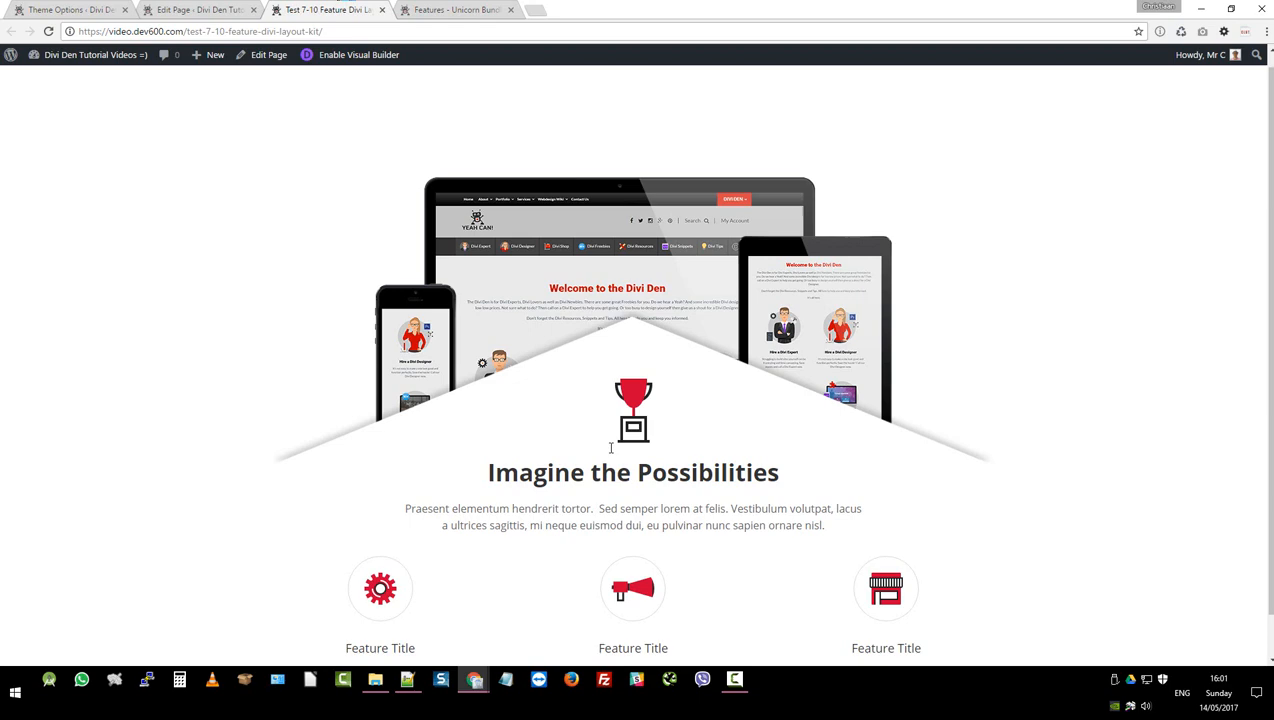
scroll(down, 3)
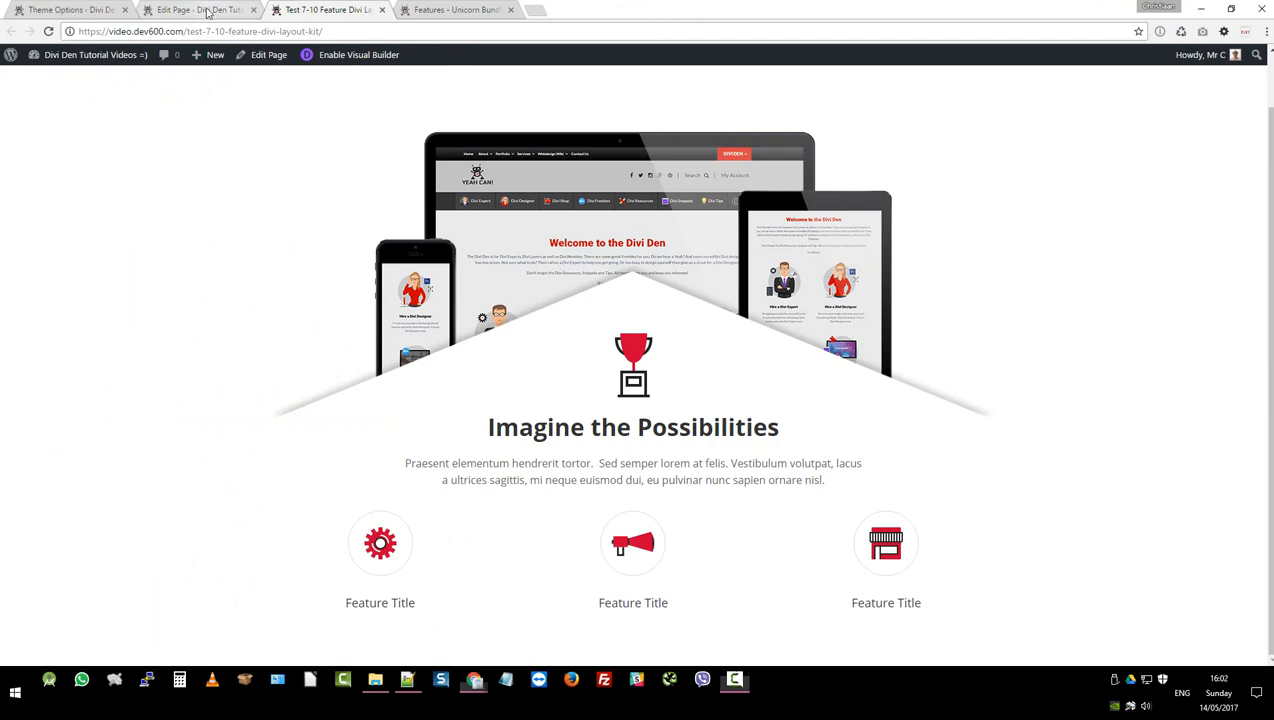
Step: Load the 'The benefits of hiring us' Feature layout from the library and update
click(199, 9)
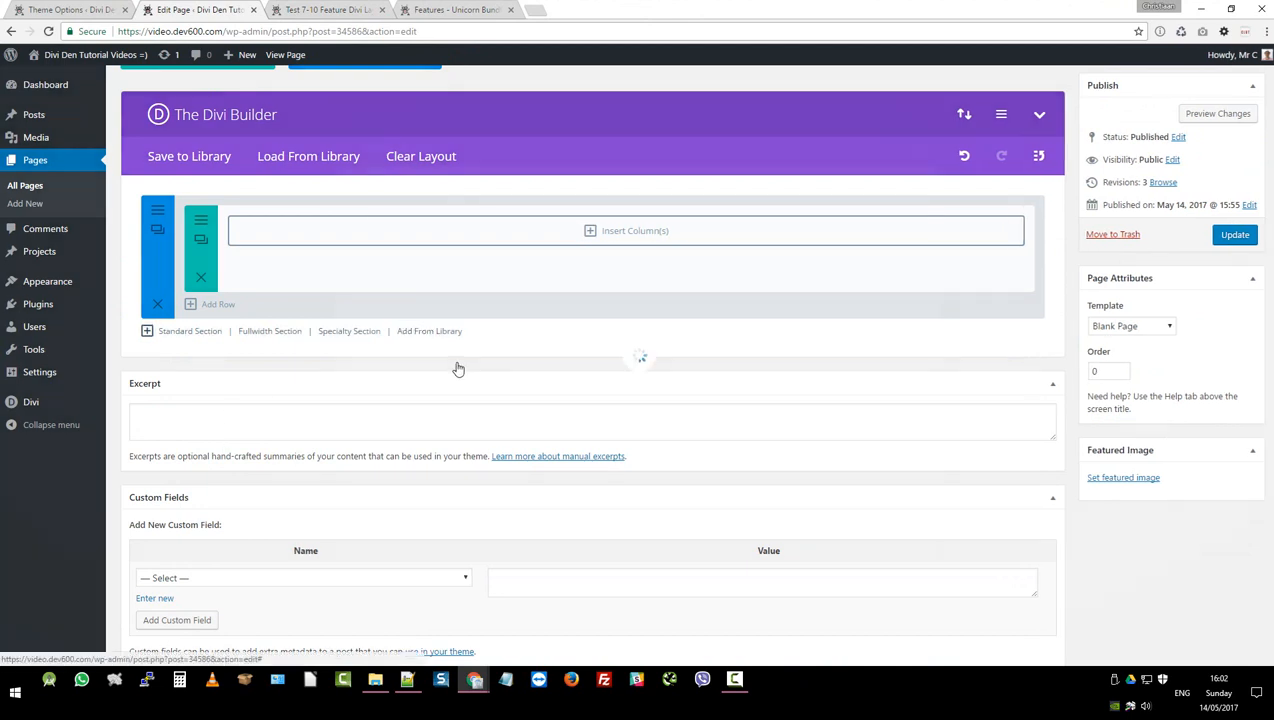
click(308, 156)
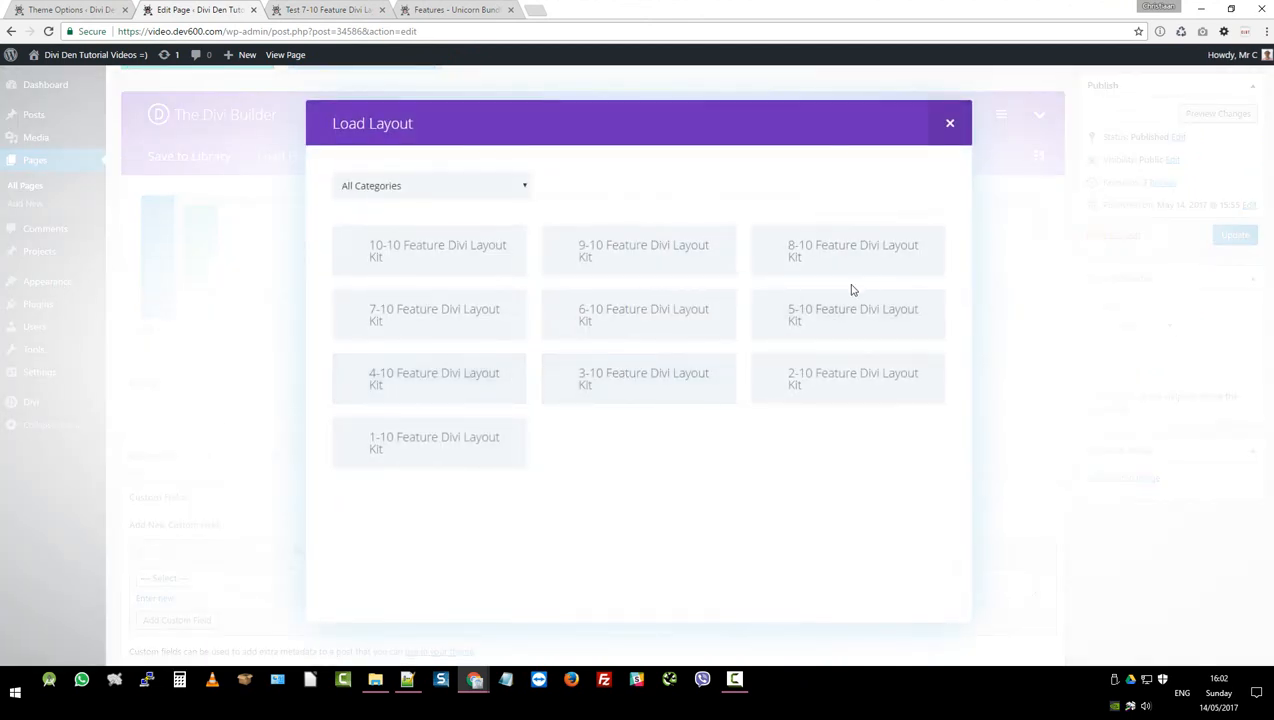
mouse_move(847, 314)
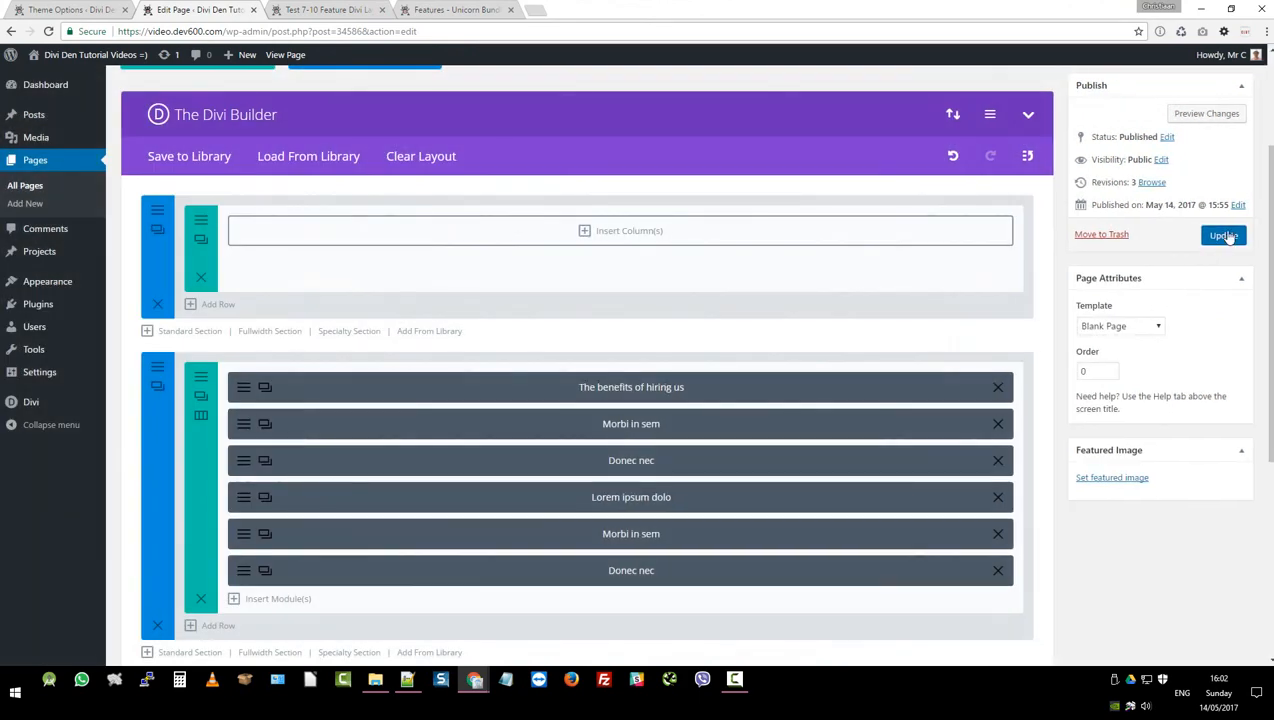
click(1223, 234)
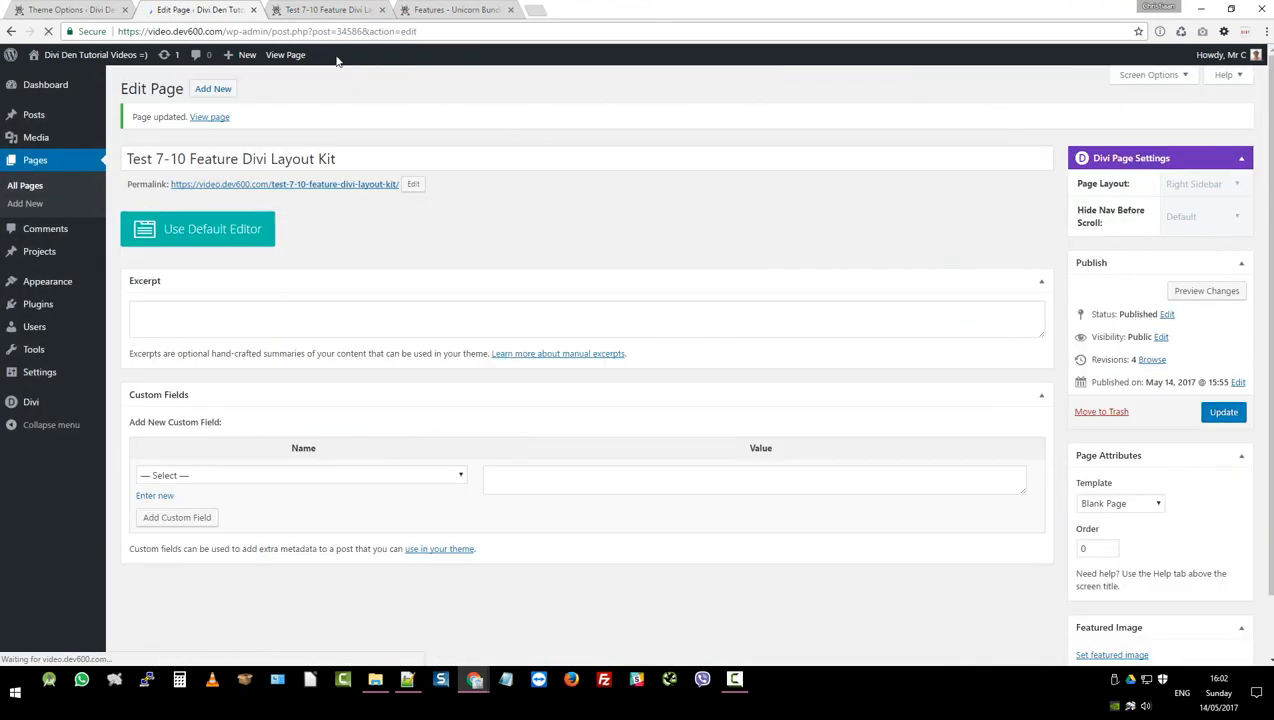
right_click(284, 184)
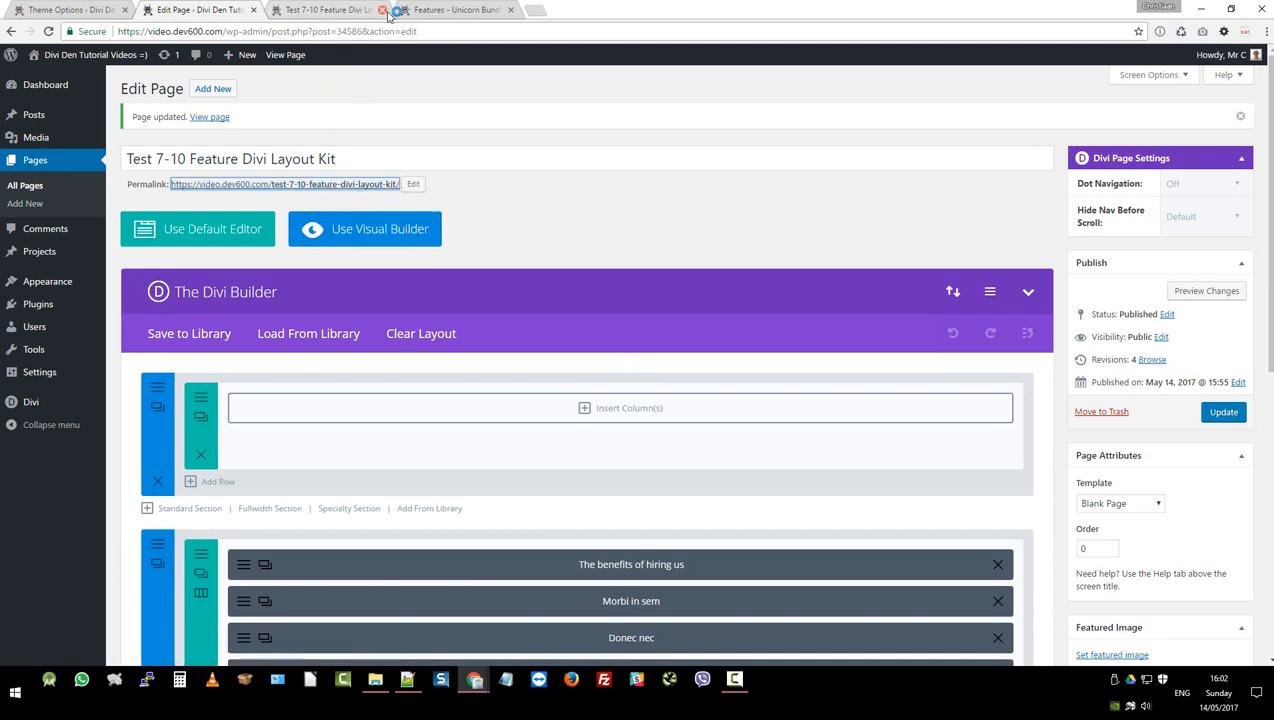
Step: View the live page with 'The benefits of hiring us' and five octagon-framed icons
click(328, 10)
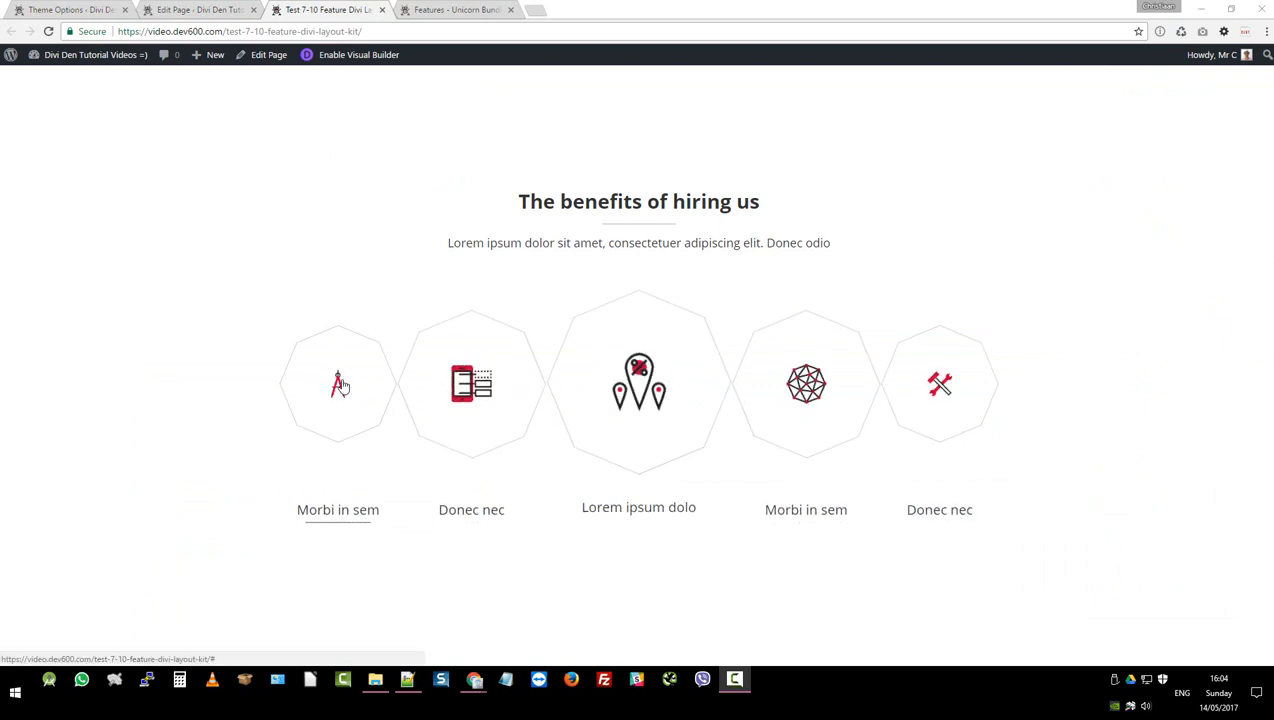
mouse_move(1114, 270)
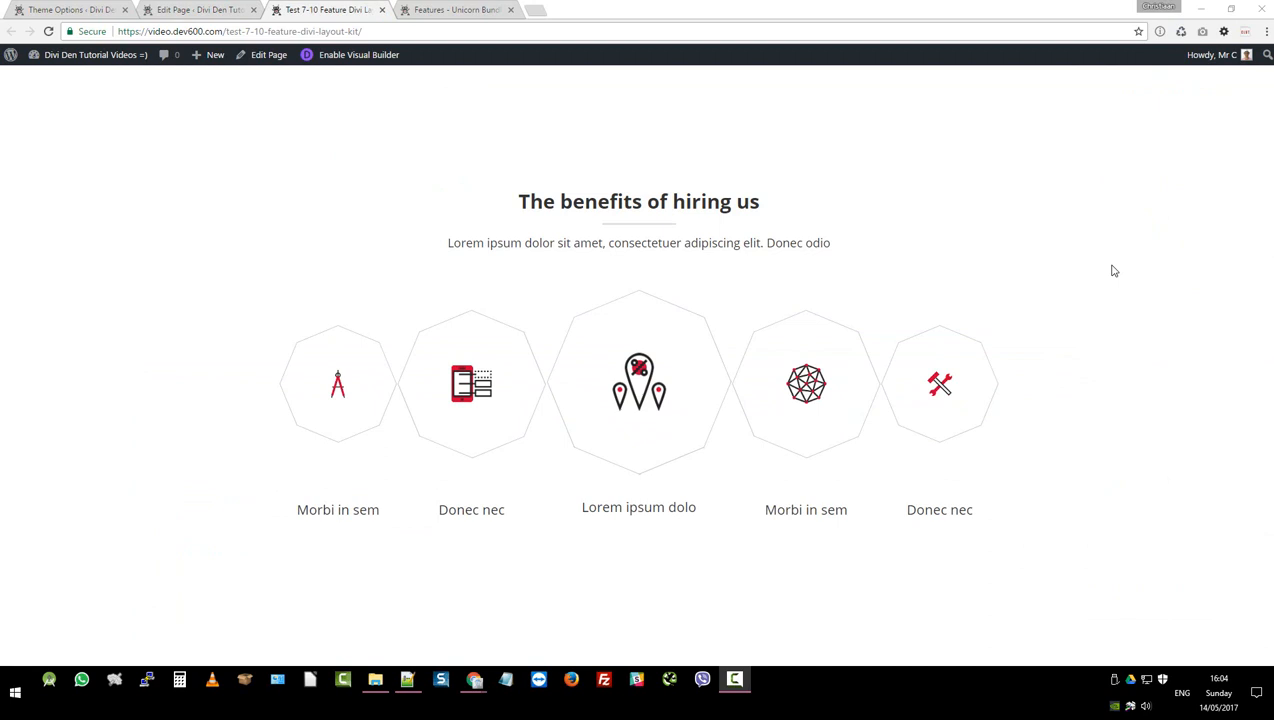
mouse_move(705, 188)
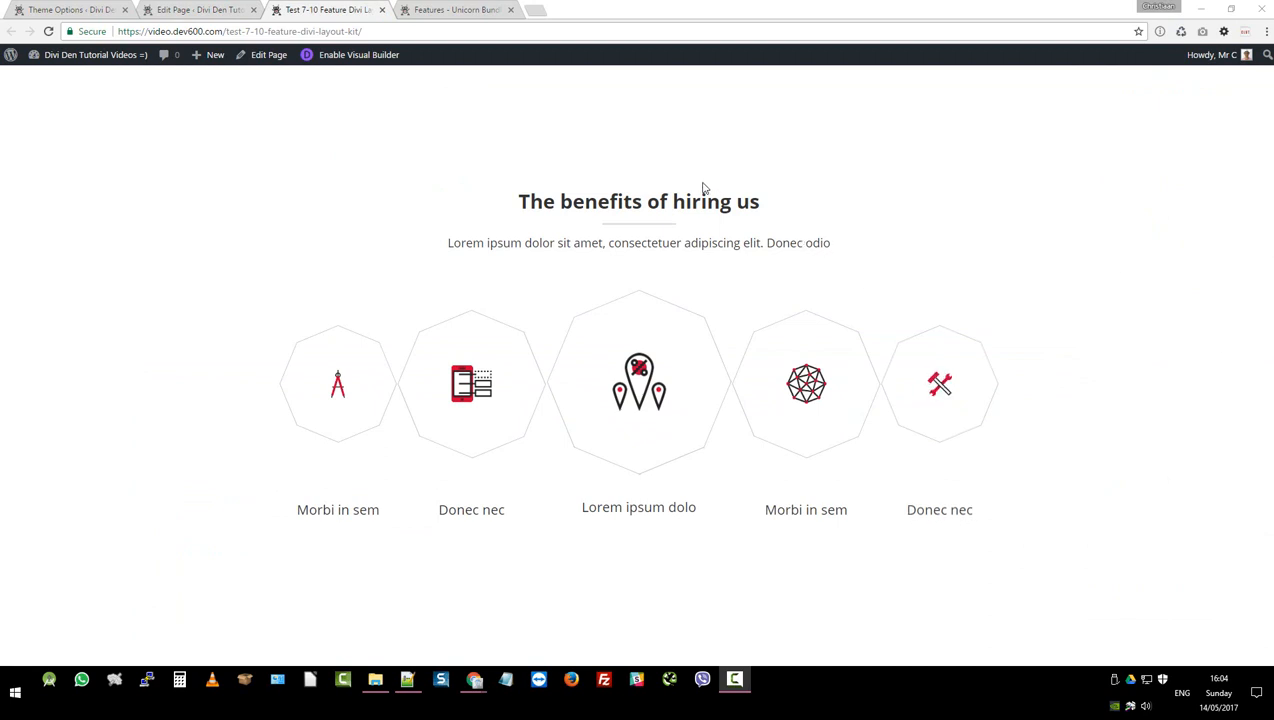
mouse_move(308, 155)
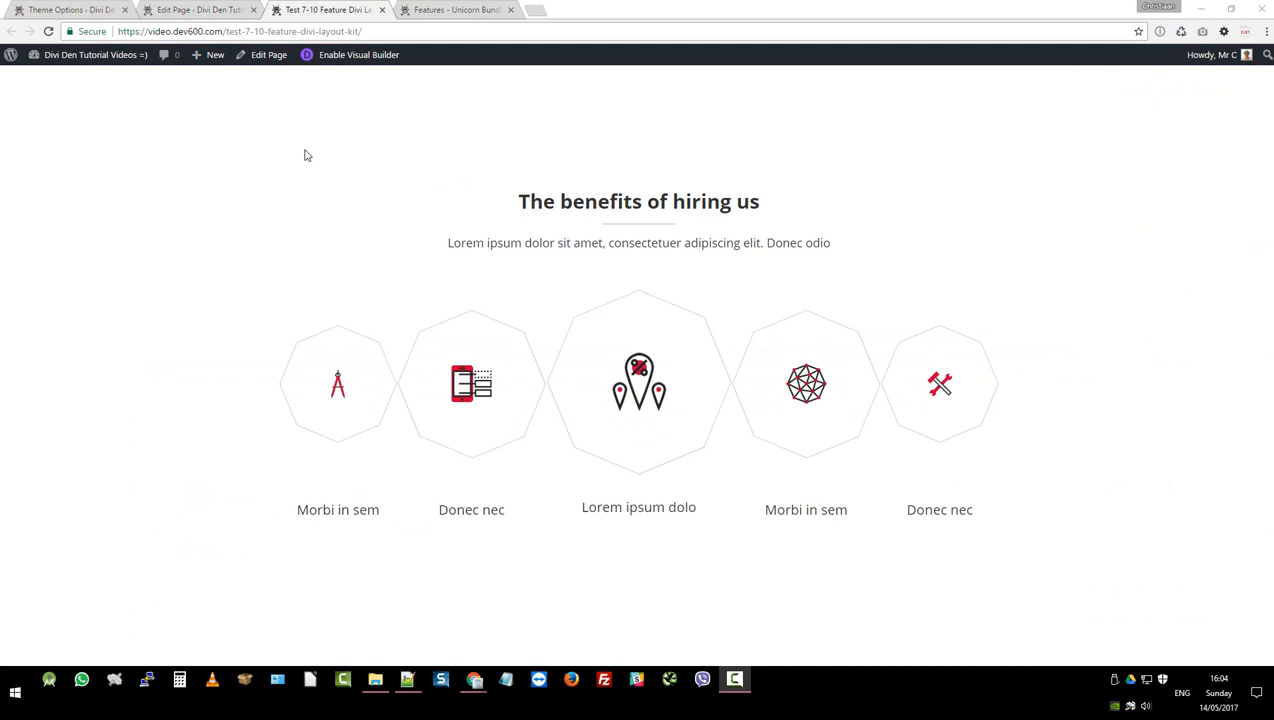
mouse_move(1263, 365)
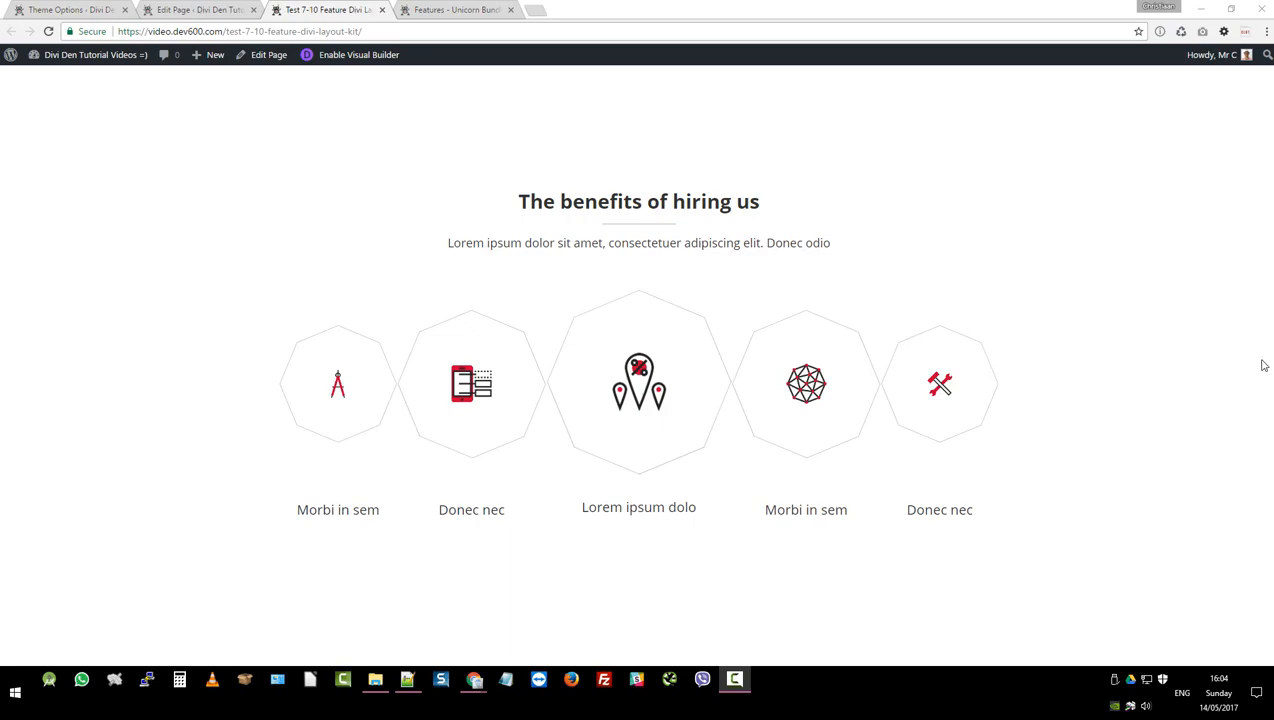